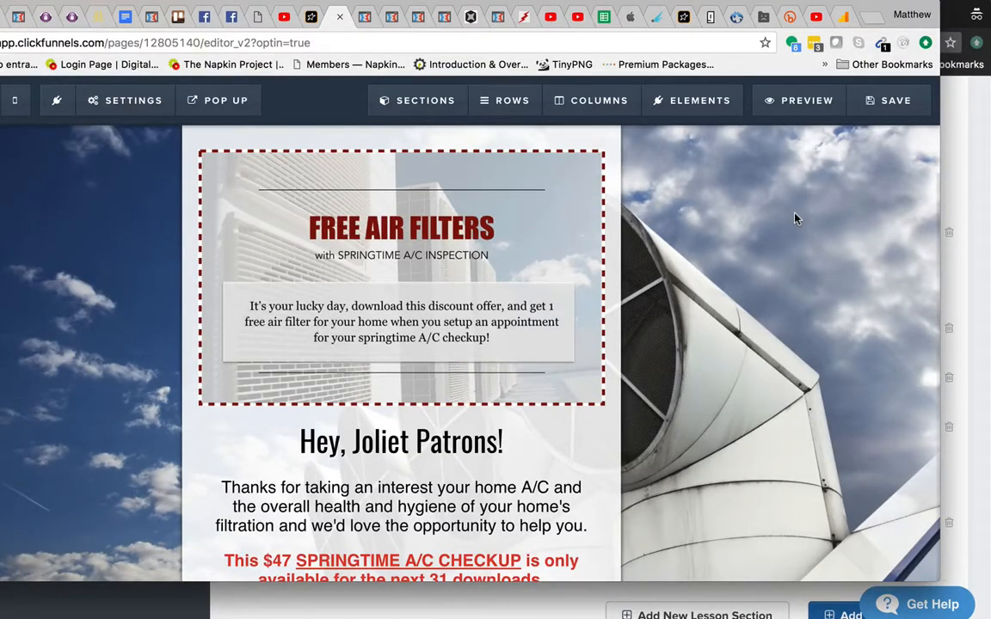
pyautogui.moveTo(719, 334)
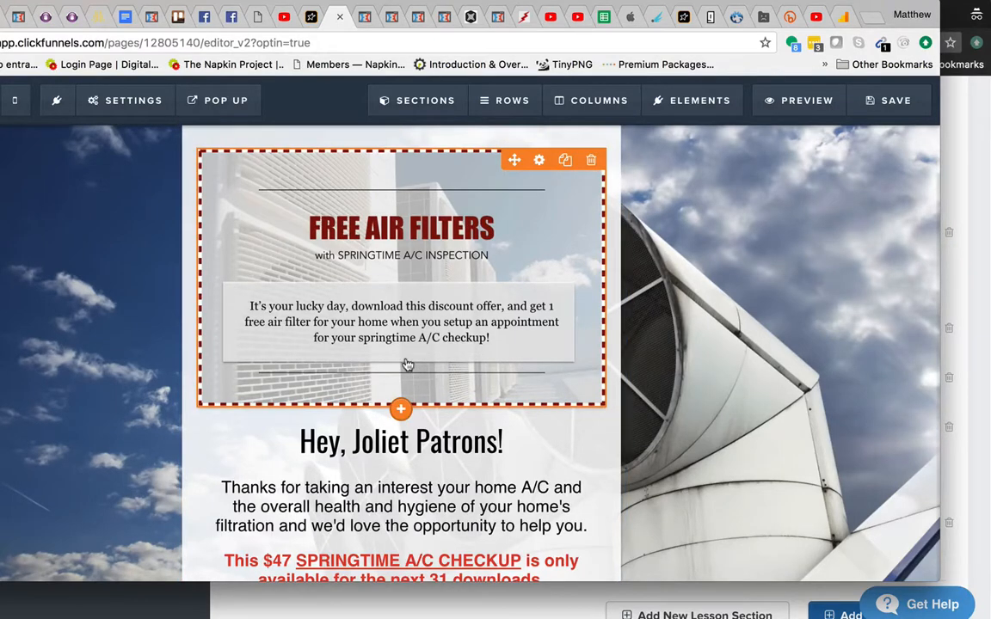
pyautogui.moveTo(411, 318)
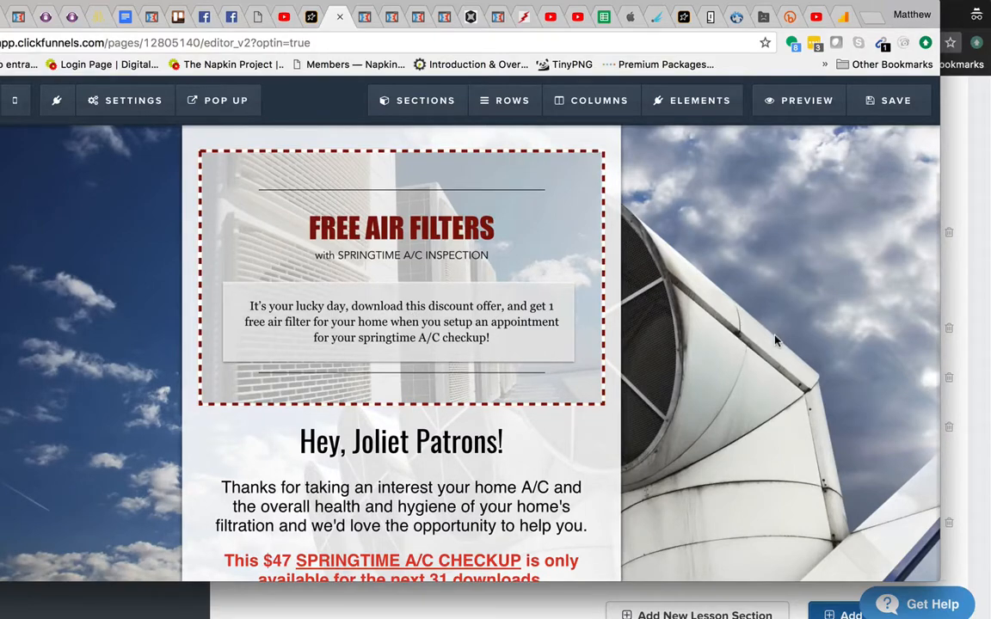
# Step: Insert a square shape and drag its handles out to about 899 by 567 pt
pyautogui.scroll(-3)
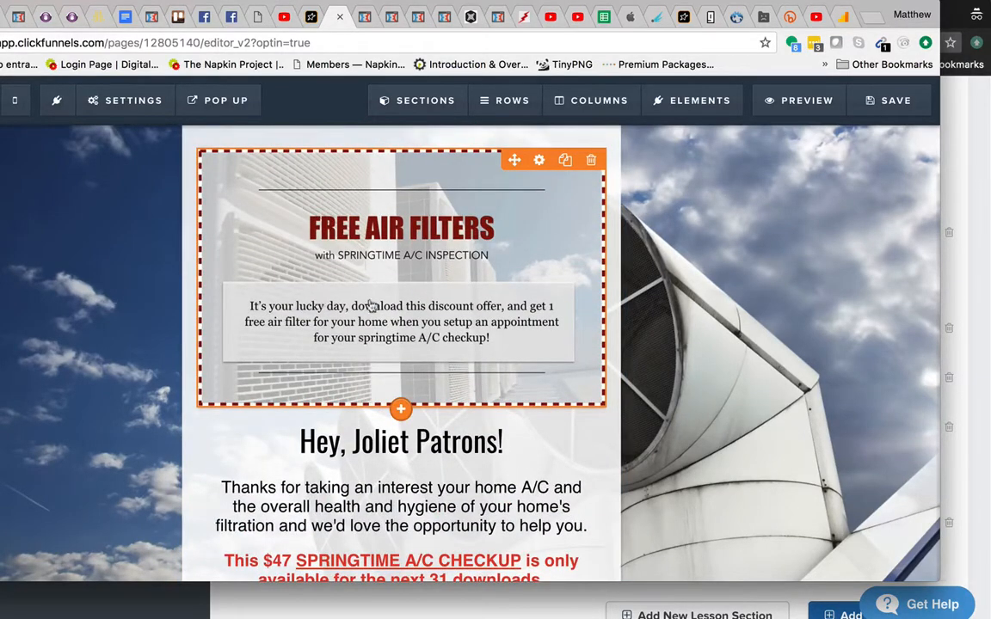
pyautogui.moveTo(576, 396)
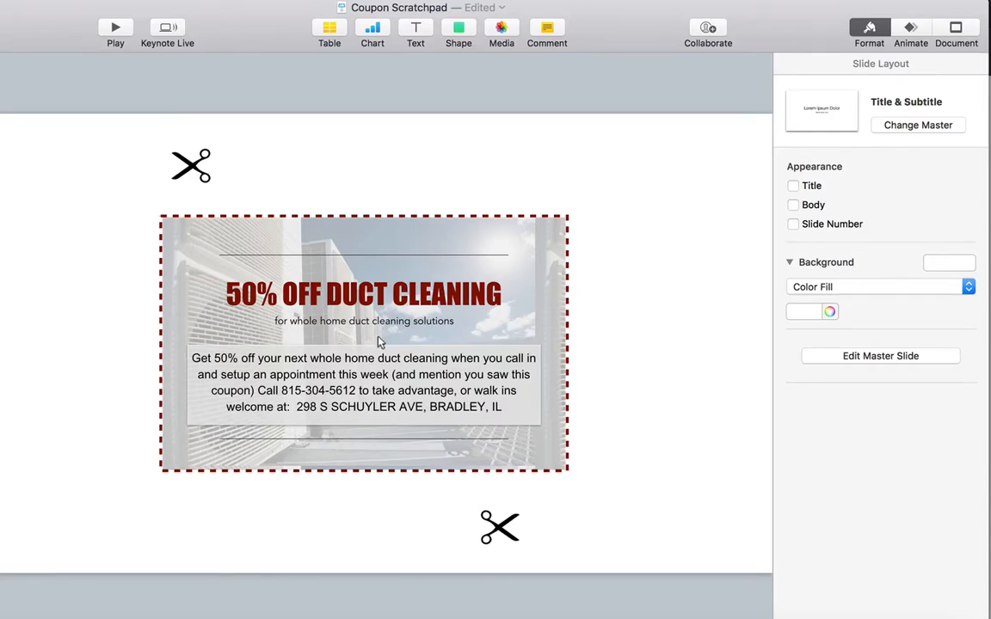
pyautogui.moveTo(147, 265)
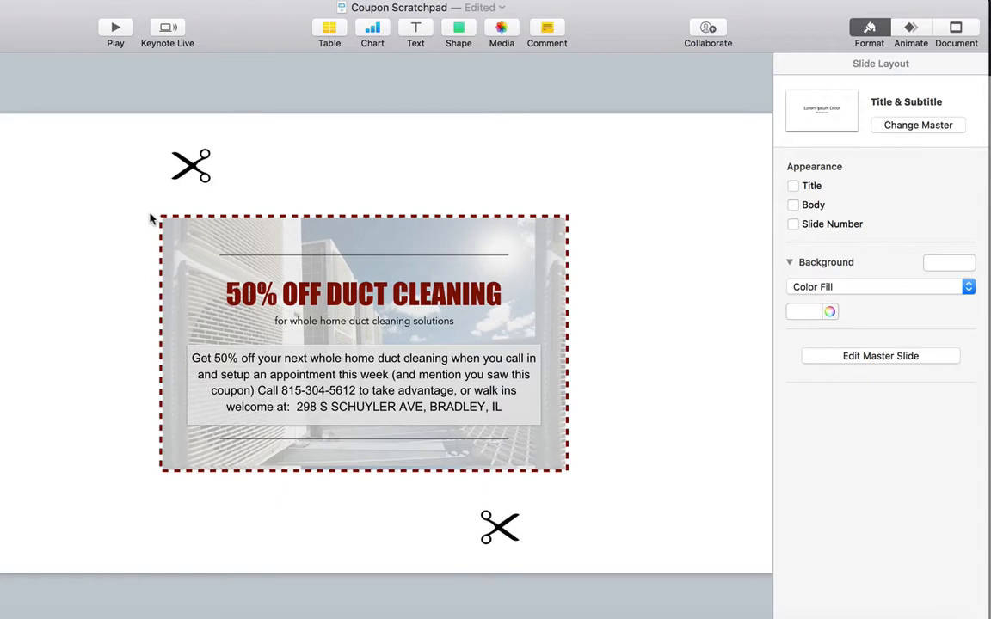
pyautogui.moveTo(574, 485)
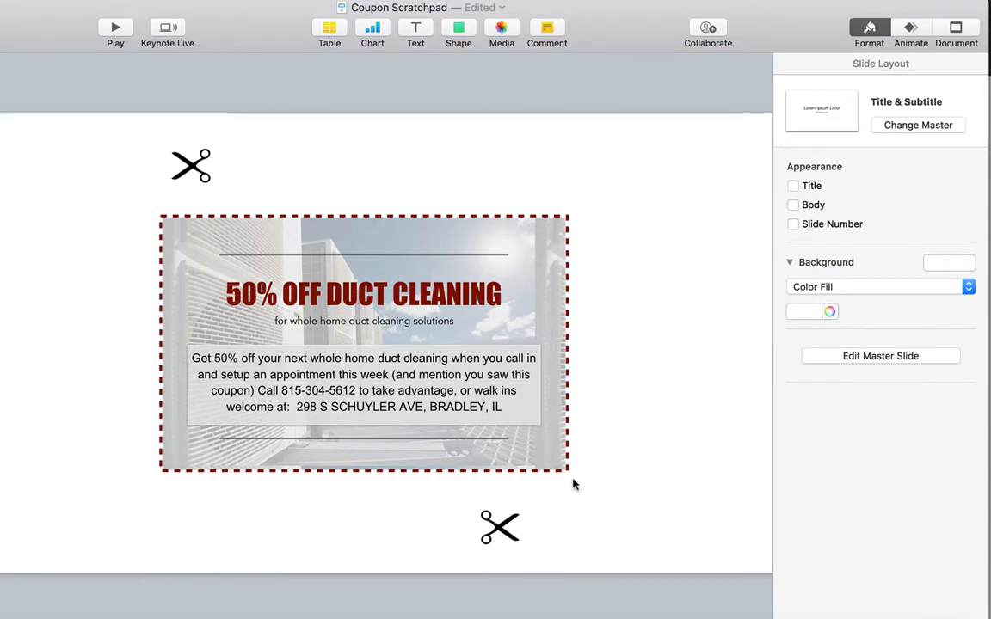
pyautogui.moveTo(9, 249)
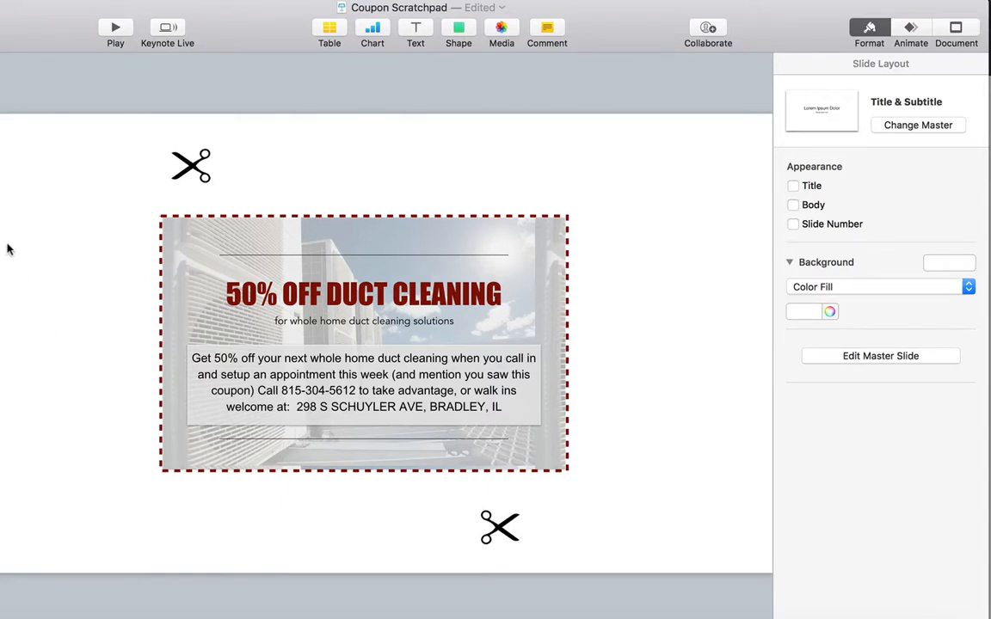
pyautogui.moveTo(219, 444)
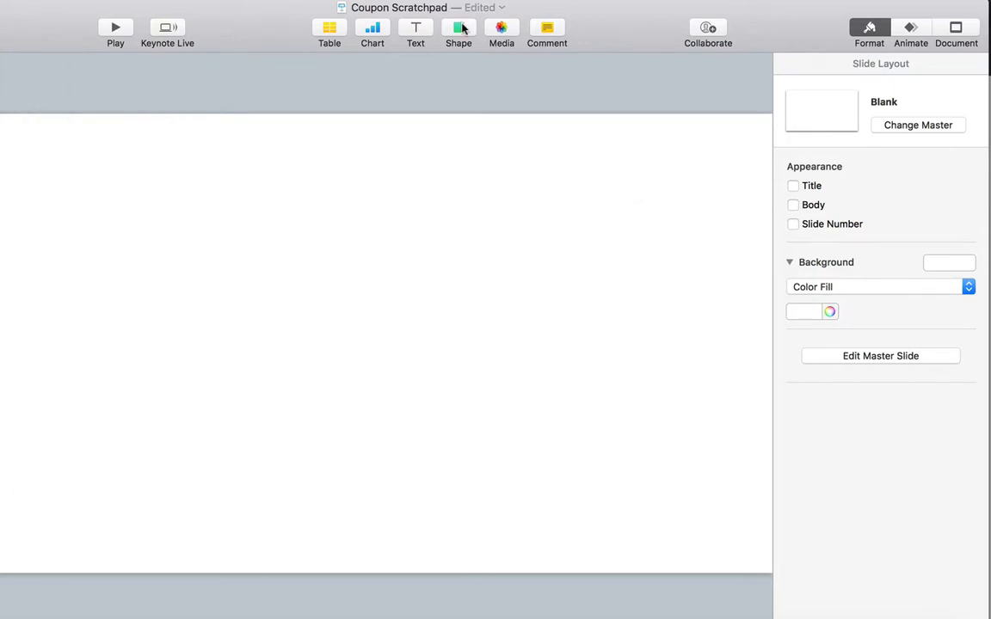
pyautogui.moveTo(458, 28)
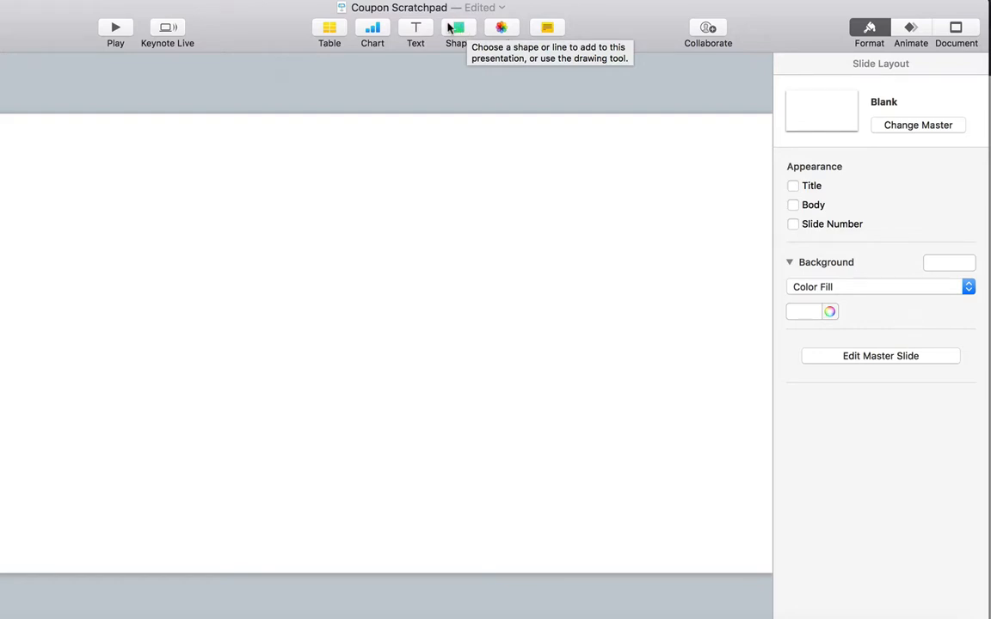
pyautogui.click(458, 28)
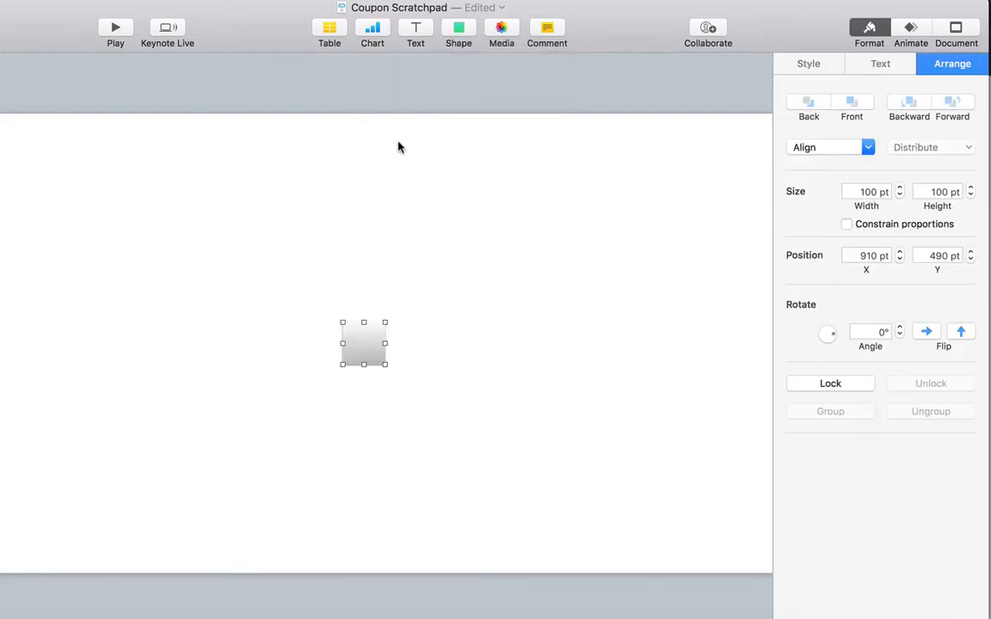
pyautogui.moveTo(342, 323); pyautogui.dragTo(158, 244)
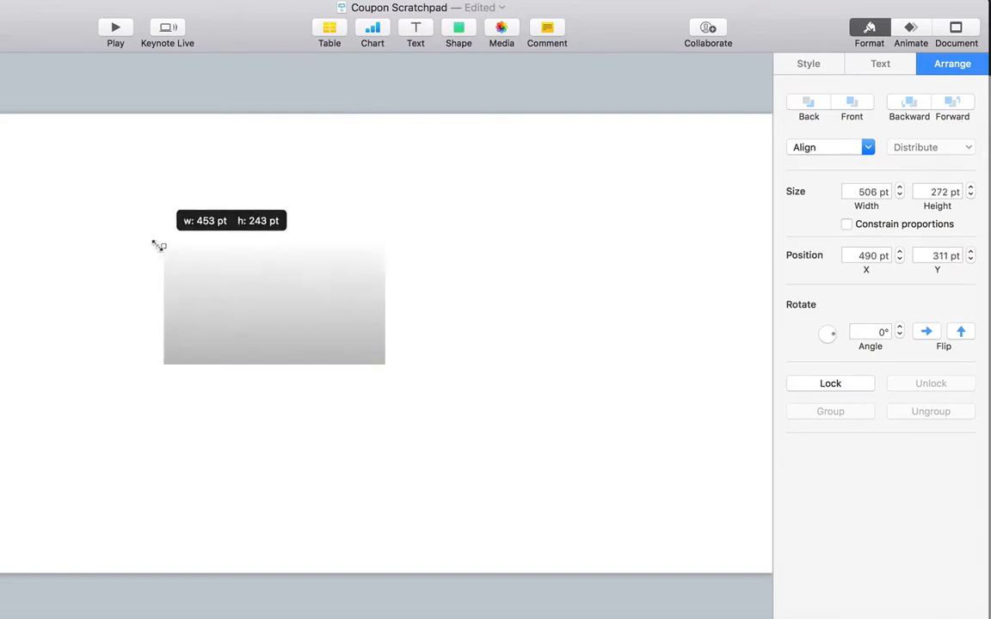
pyautogui.moveTo(385, 361); pyautogui.dragTo(526, 446)
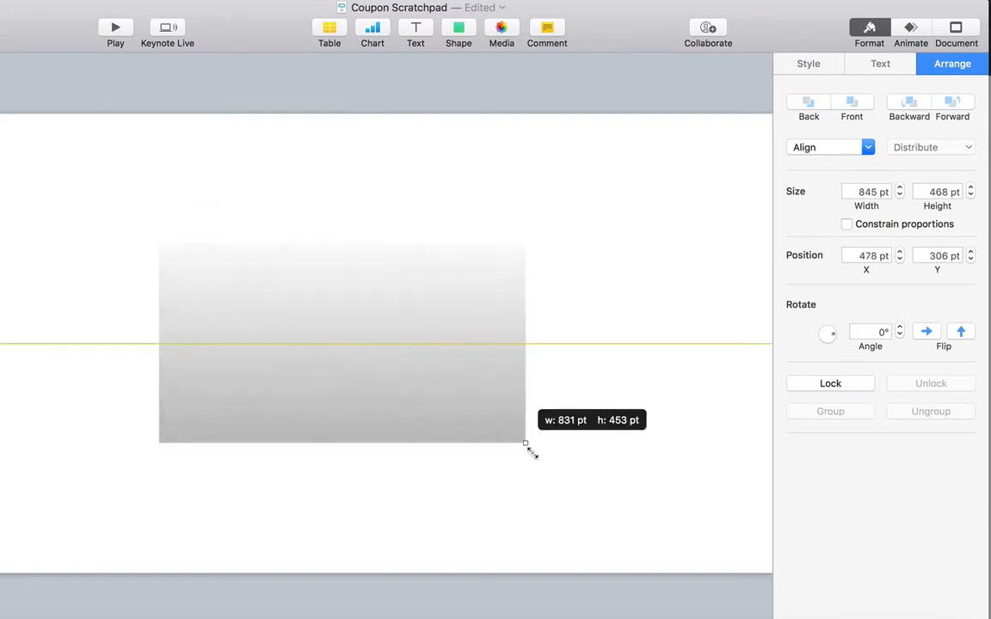
pyautogui.moveTo(526, 447); pyautogui.dragTo(540, 485)
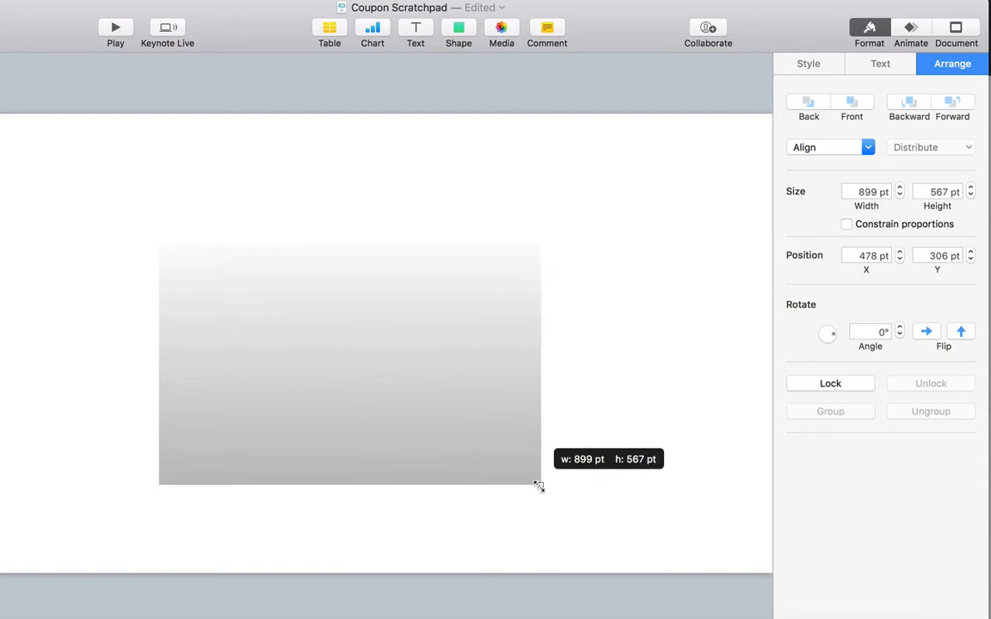
pyautogui.moveTo(539, 485); pyautogui.dragTo(542, 480)
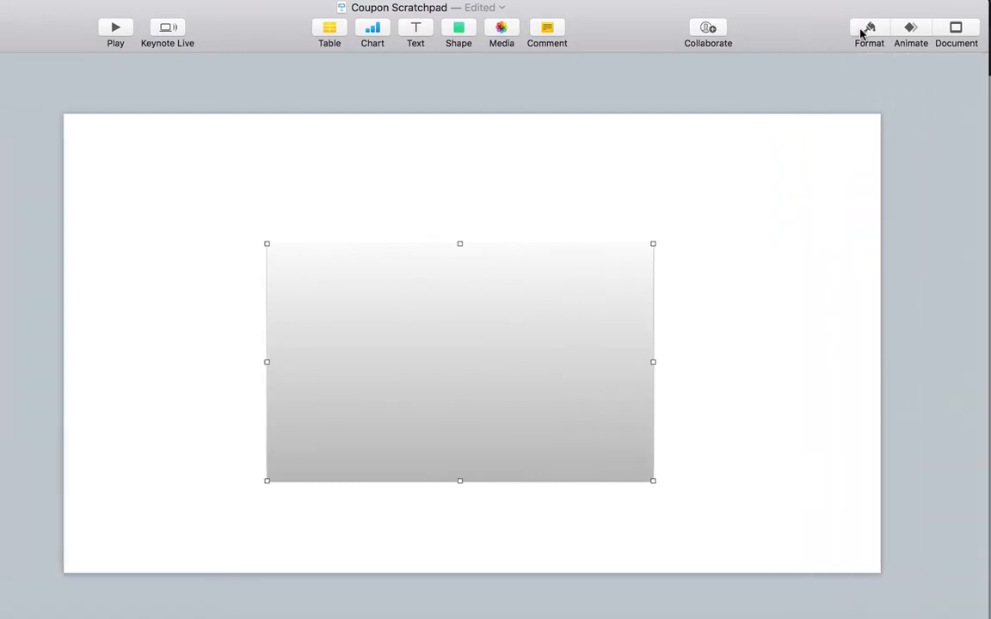
# Step: Set the rectangle's Fill to Image Fill so it holds the exhaust-fan photo
pyautogui.click(869, 31)
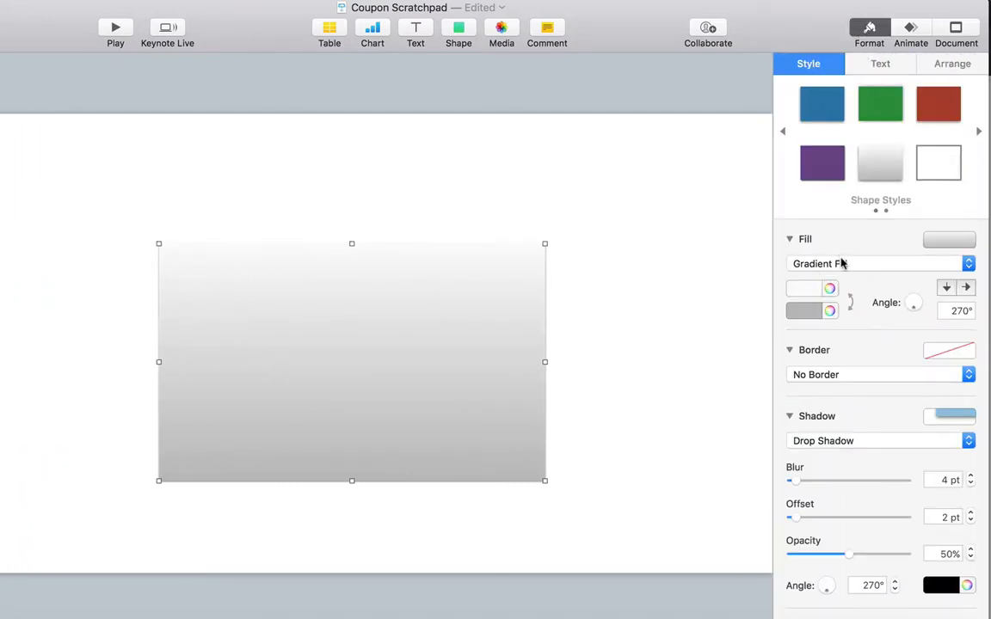
pyautogui.click(877, 264)
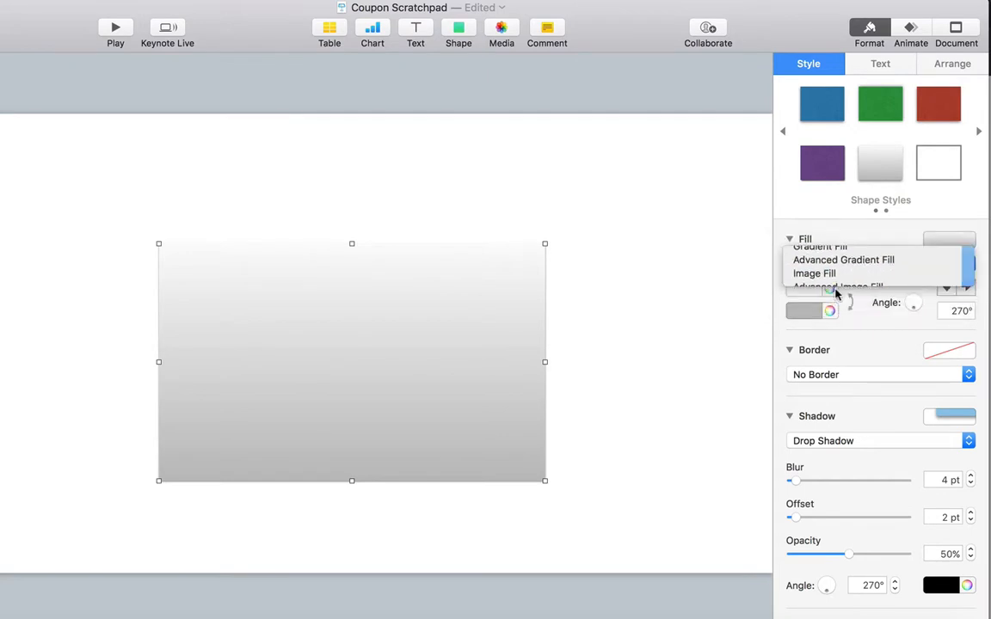
pyautogui.click(812, 272)
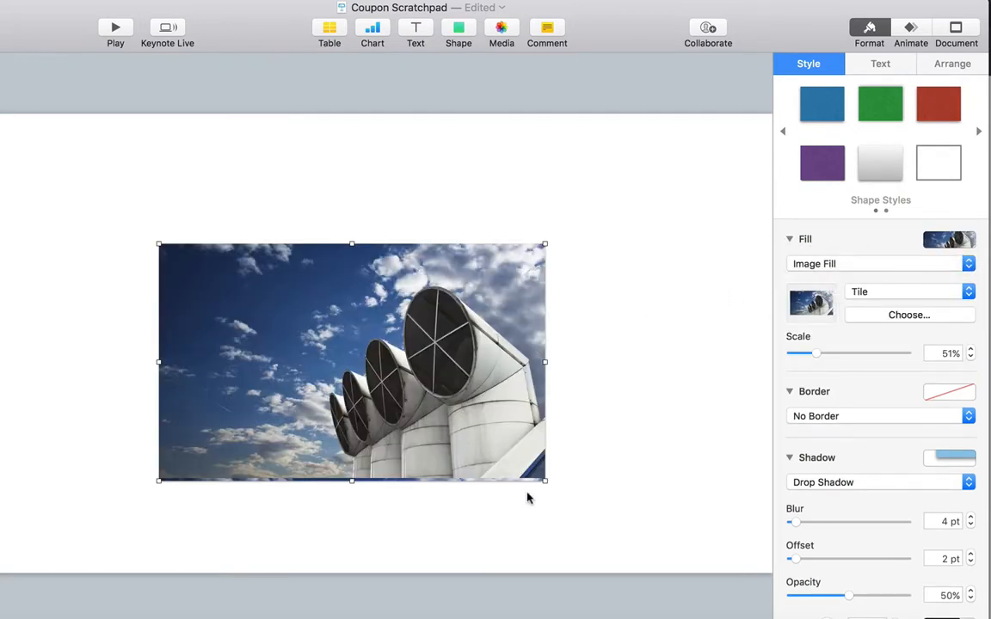
pyautogui.moveTo(351, 480); pyautogui.dragTo(351, 480)
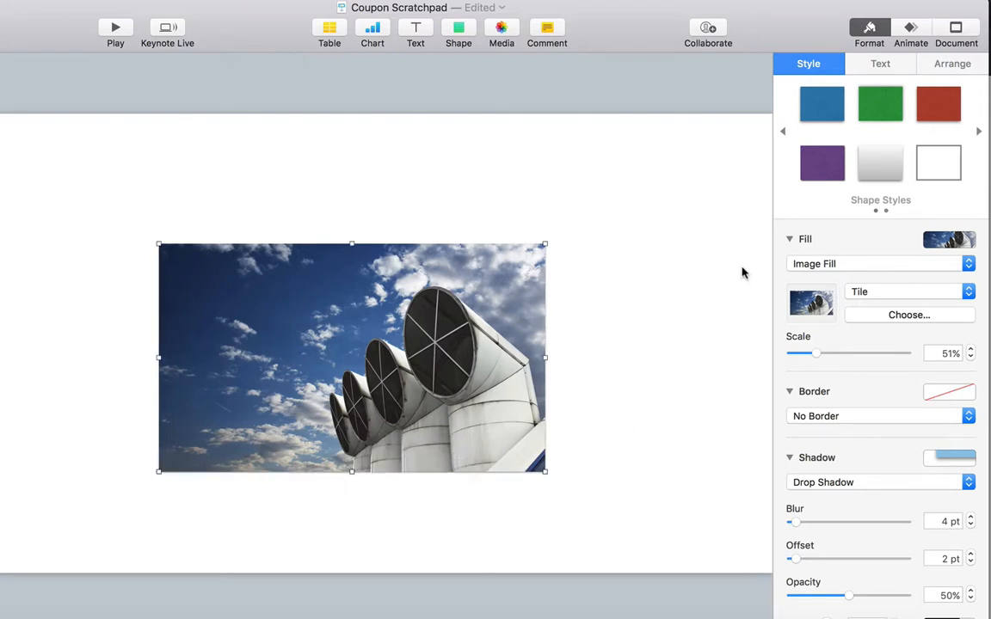
pyautogui.moveTo(589, 389)
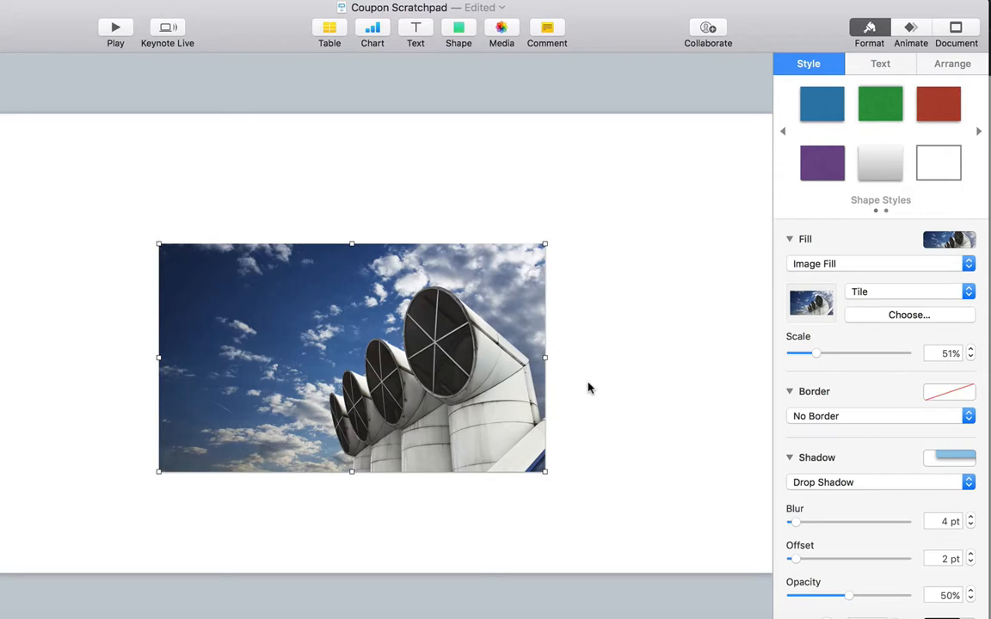
pyautogui.moveTo(637, 360)
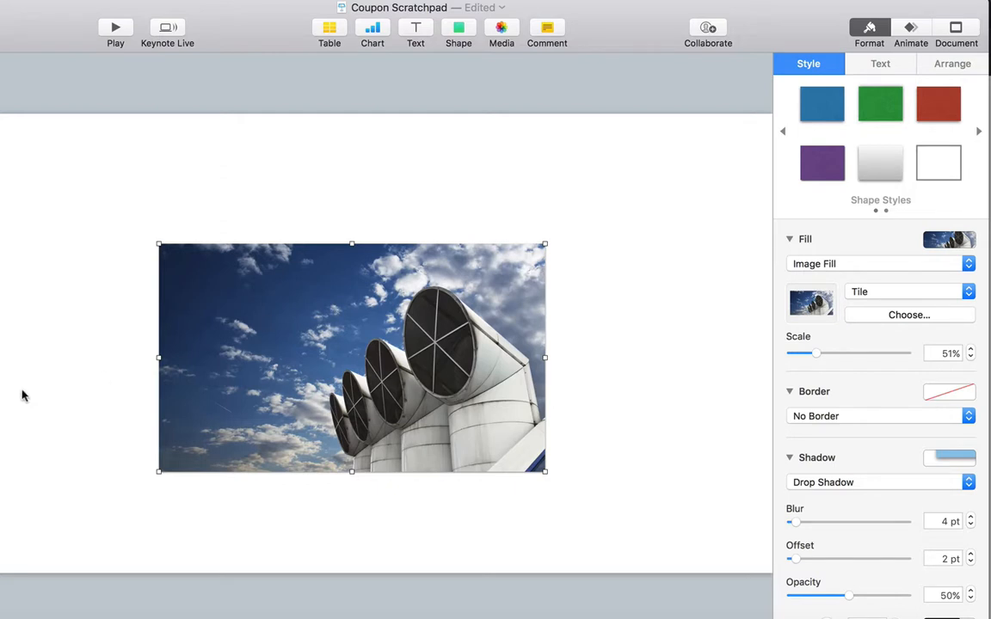
pyautogui.moveTo(340, 290)
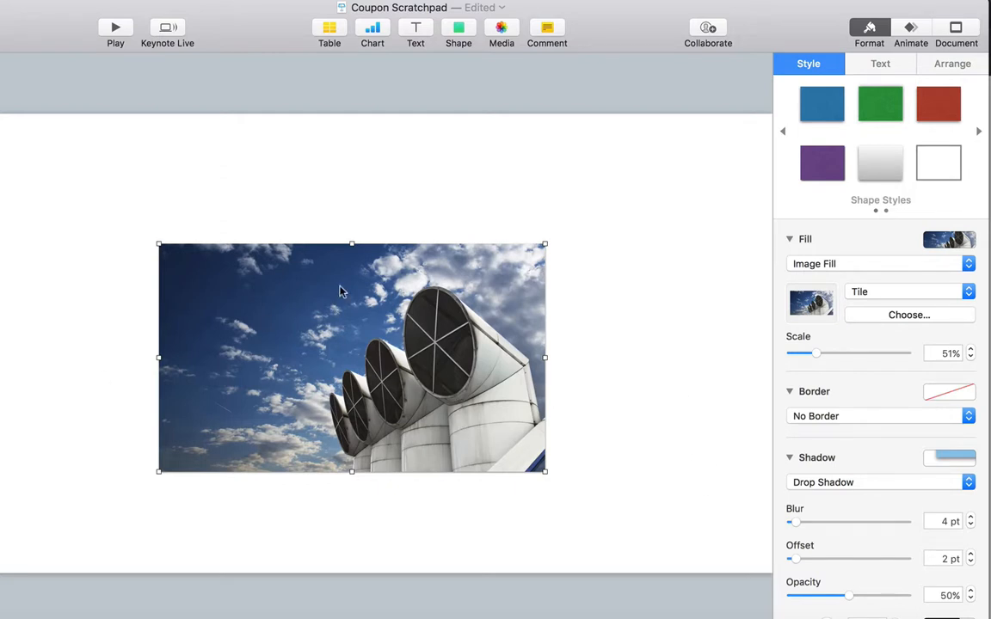
pyautogui.moveTo(723, 442)
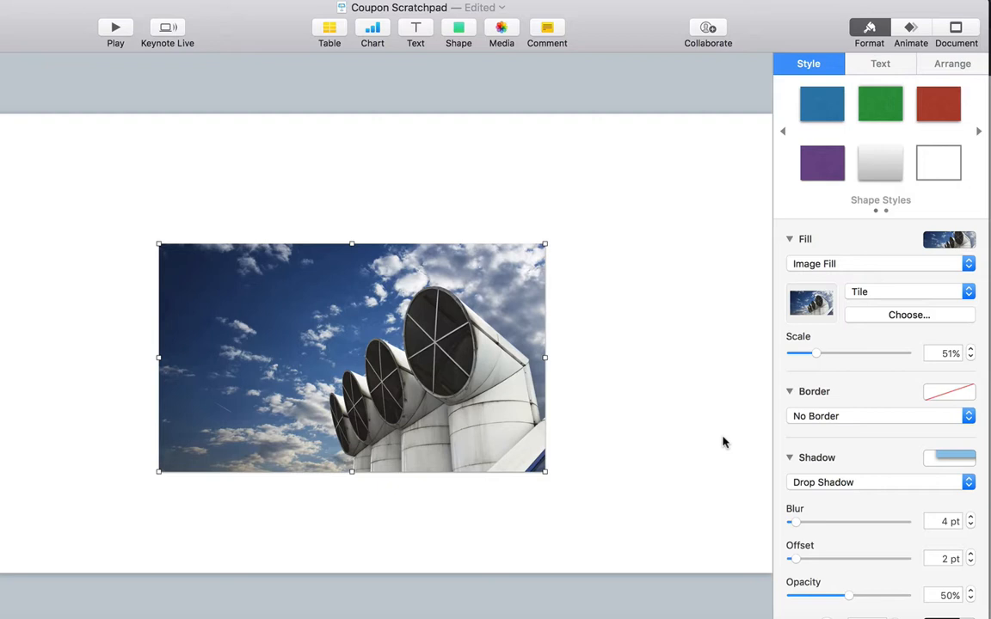
# Step: Lower the rectangle's opacity to about 20% so the photo becomes a pale wash
pyautogui.scroll(-3)
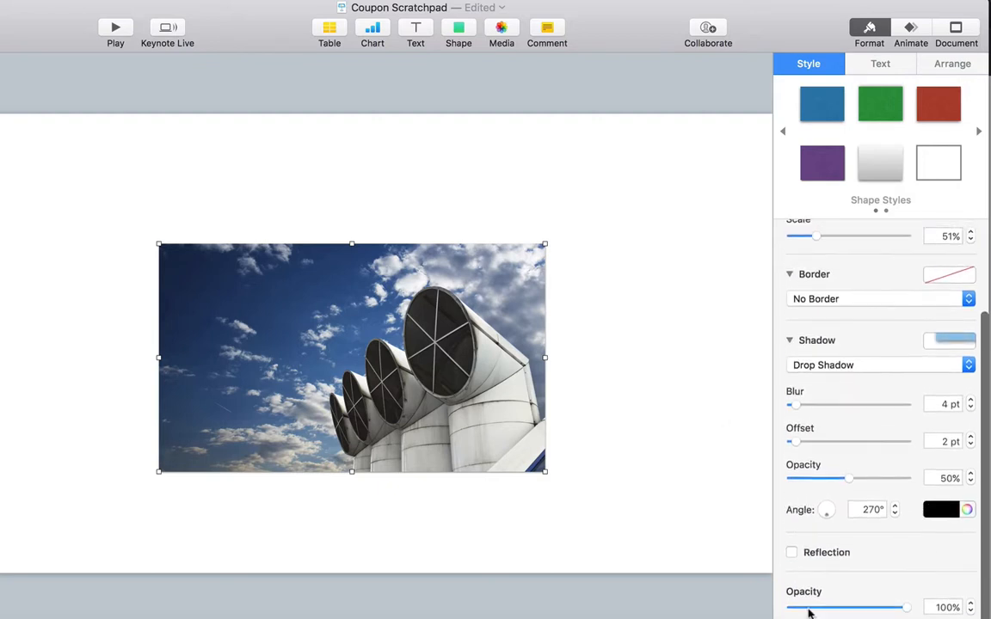
pyautogui.moveTo(905, 607); pyautogui.dragTo(863, 607)
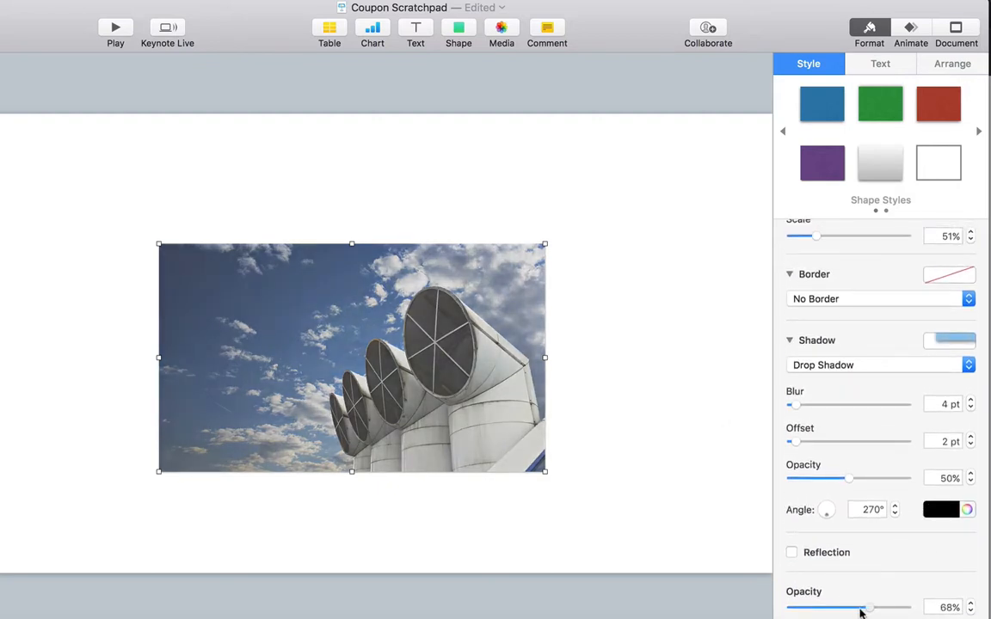
pyautogui.moveTo(864, 607); pyautogui.dragTo(809, 607)
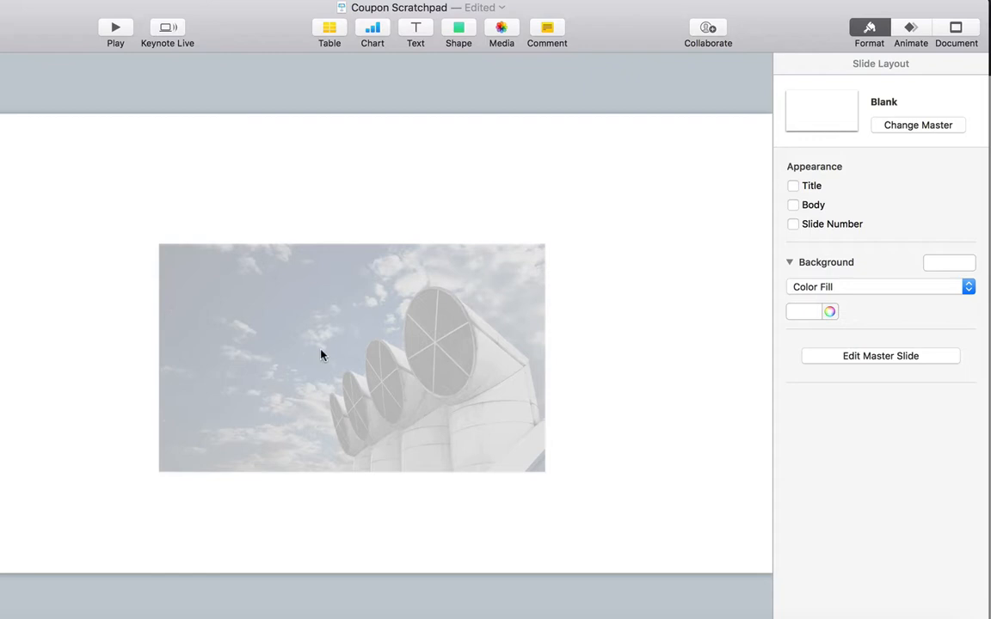
# Step: Insert an outlined rectangle and stretch it to cover the faded fan image
pyautogui.click(350, 356)
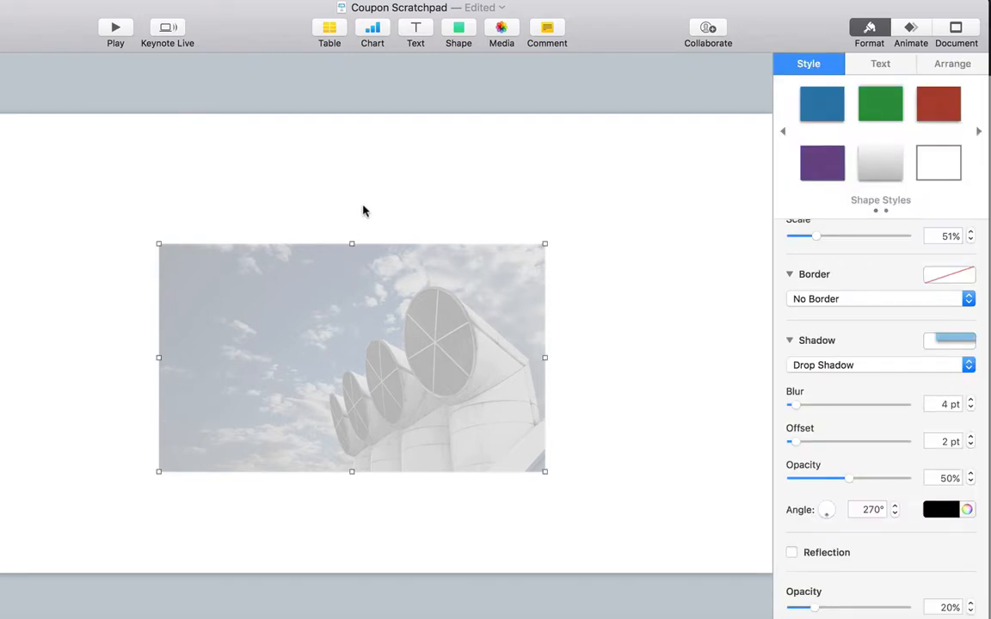
pyautogui.moveTo(370, 185)
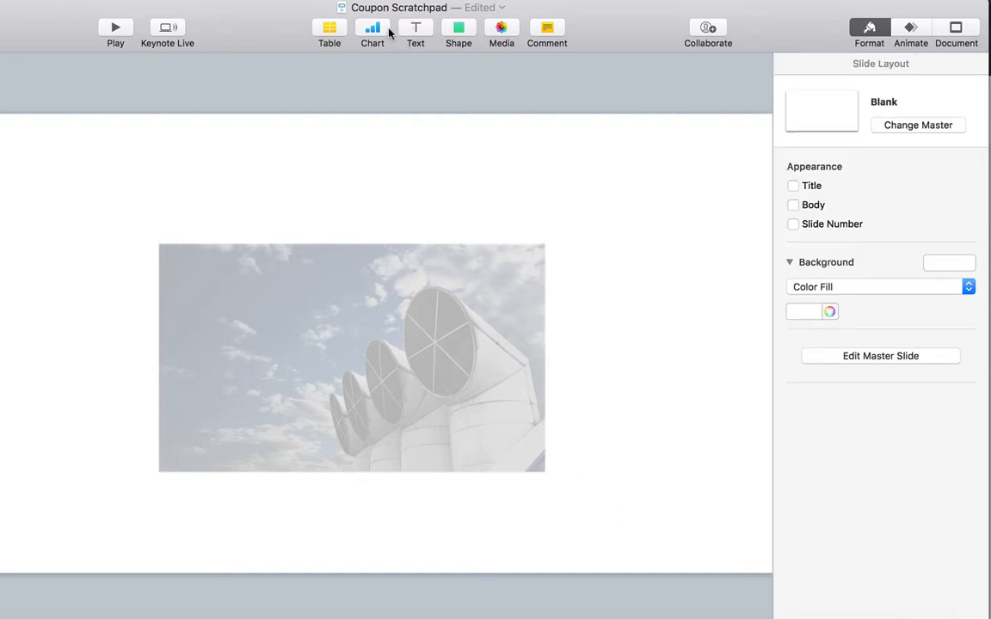
pyautogui.click(457, 33)
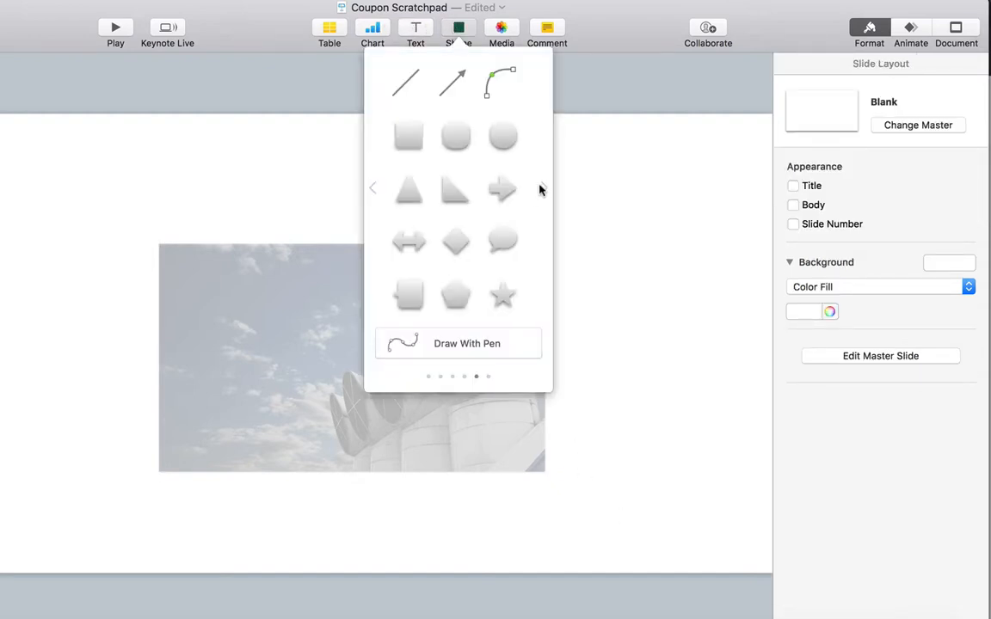
pyautogui.click(409, 138)
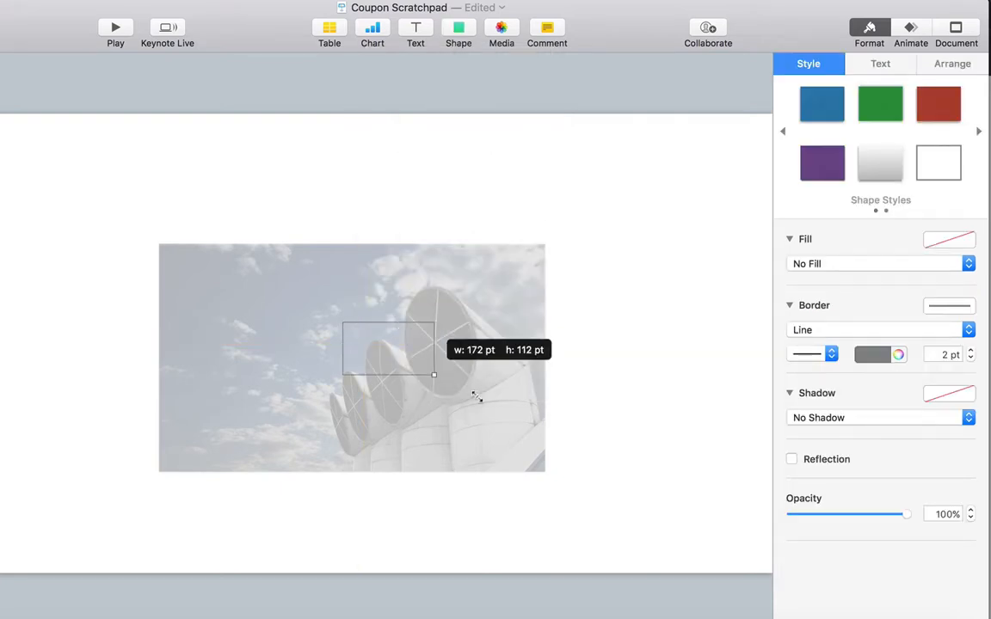
pyautogui.moveTo(434, 375); pyautogui.dragTo(542, 471)
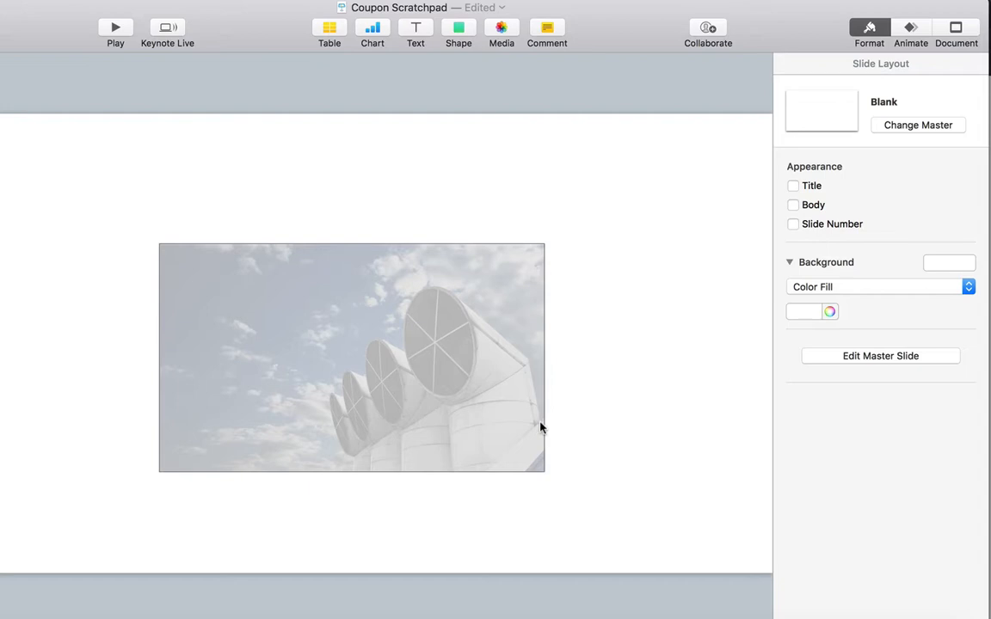
# Step: Colour the rectangle's border red and switch its line style to dotted
pyautogui.click(351, 356)
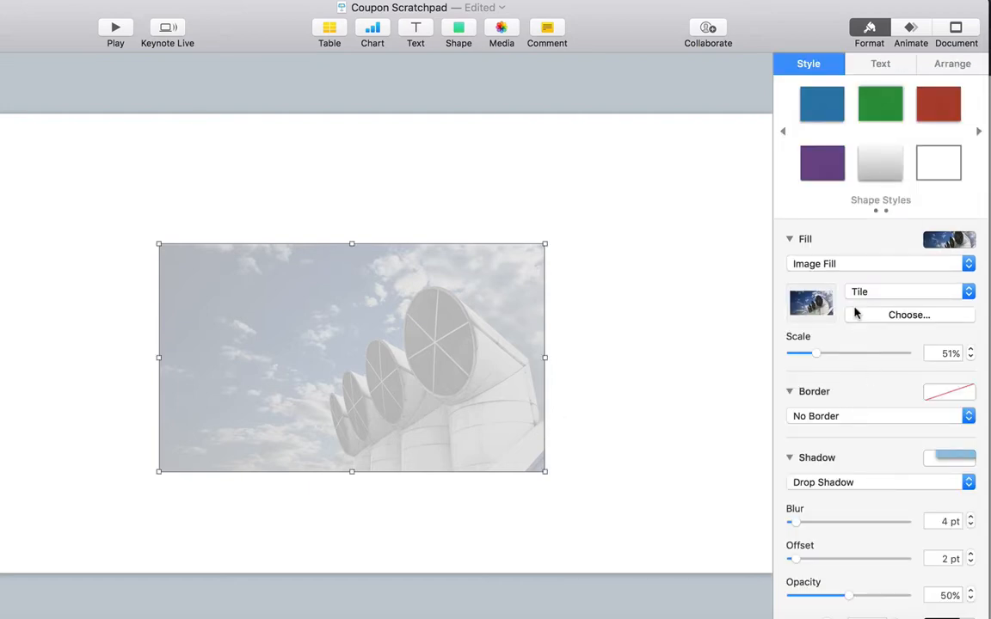
pyautogui.moveTo(912, 368)
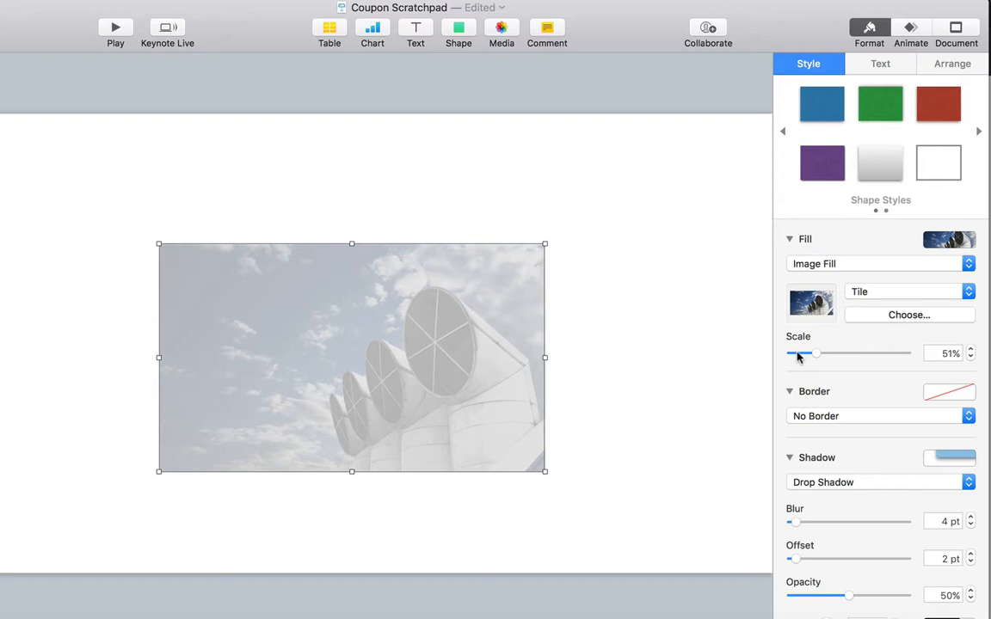
pyautogui.moveTo(542, 311)
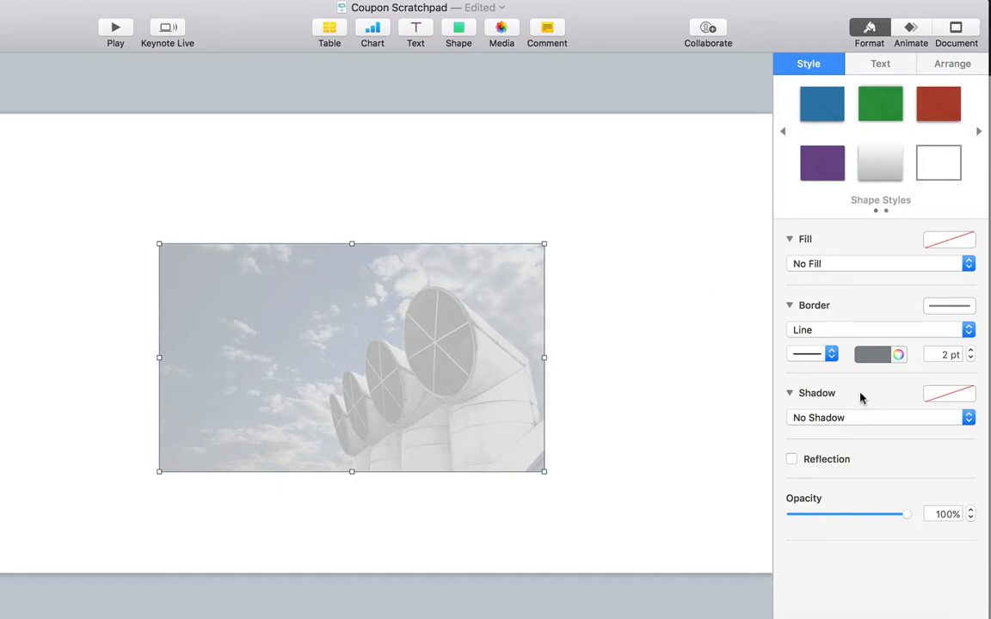
pyautogui.click(871, 355)
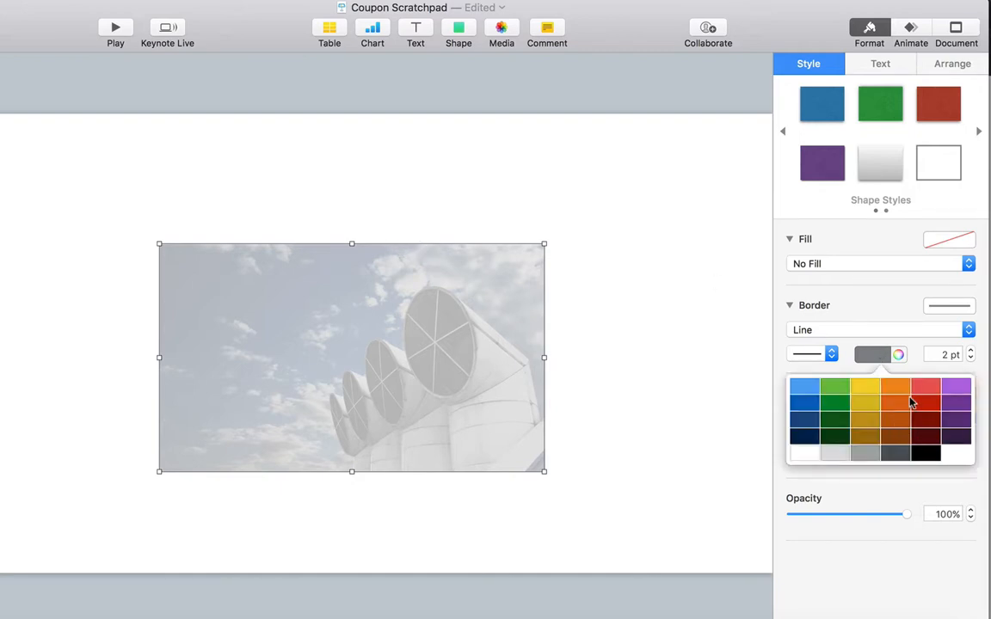
pyautogui.click(925, 387)
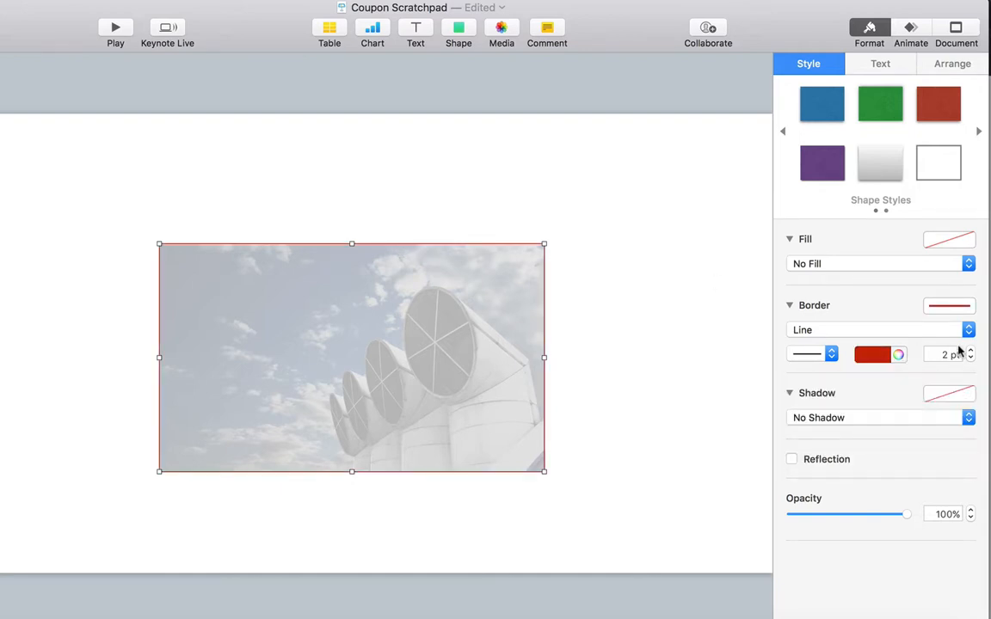
pyautogui.click(970, 351)
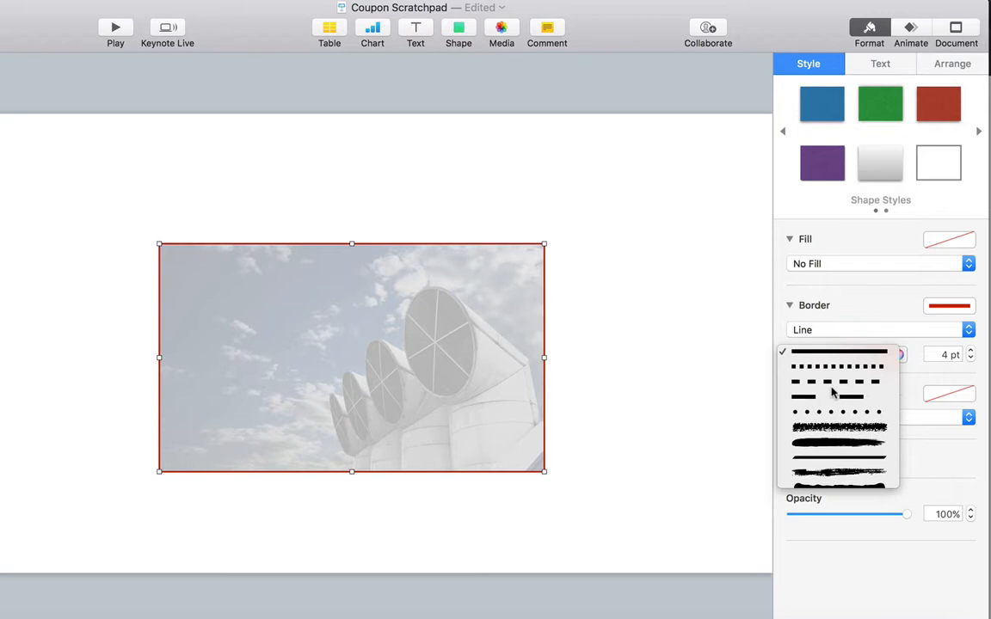
pyautogui.click(826, 371)
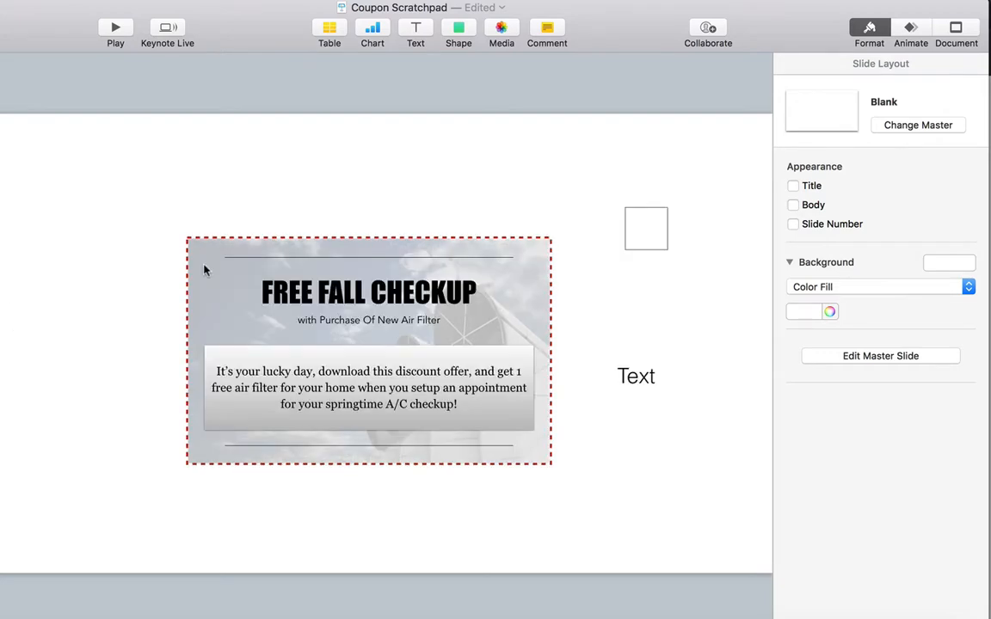
# Step: Bring the FREE FALL CHECKUP headline text box onto the coupon near its top
pyautogui.click(368, 292)
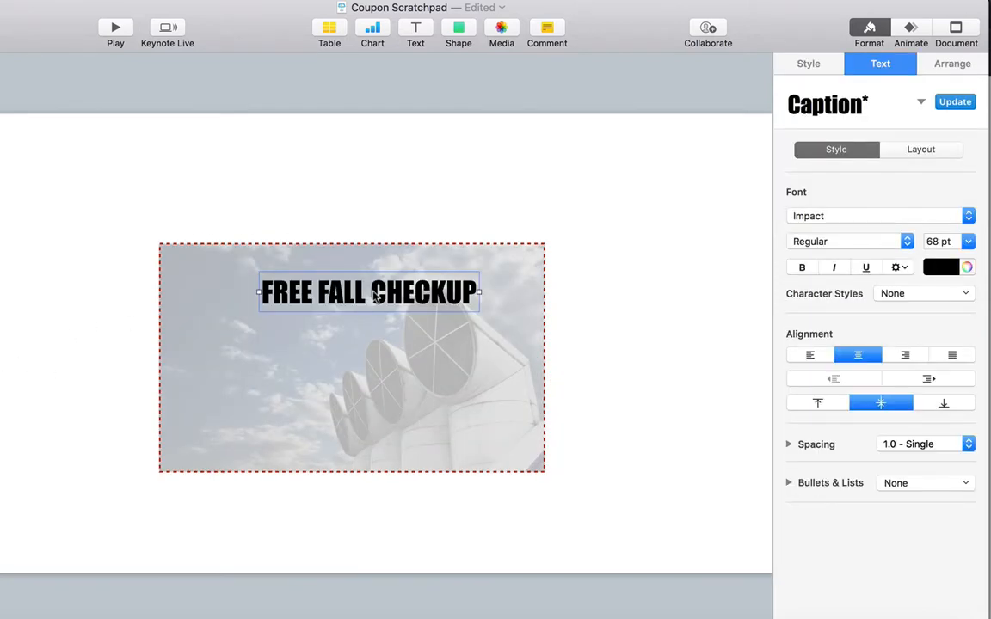
pyautogui.moveTo(370, 293); pyautogui.dragTo(362, 292)
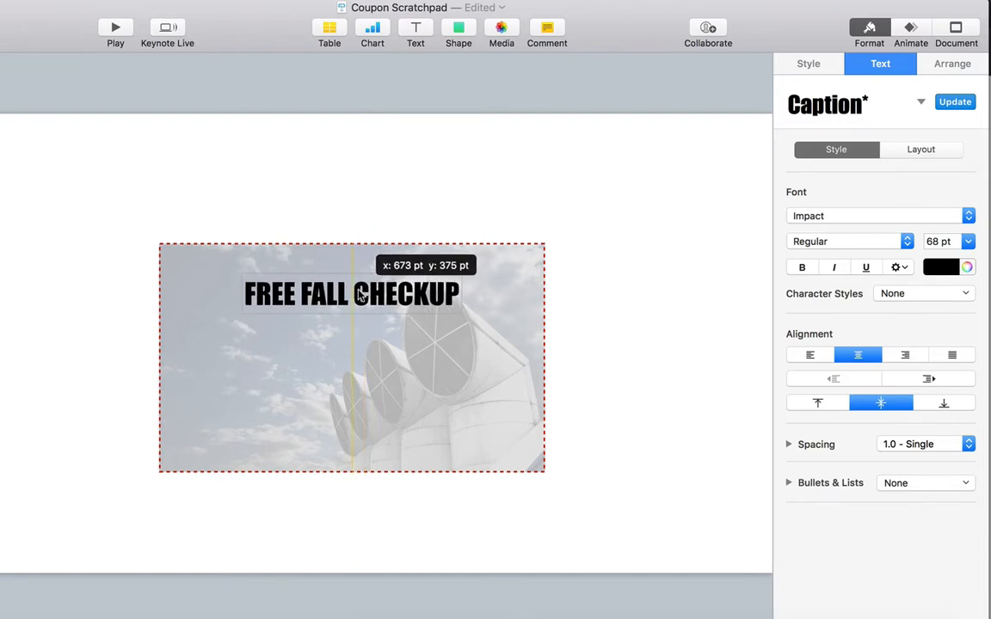
# Step: Settle the headline centred at the top and return to the coupon in progress
pyautogui.click(657, 337)
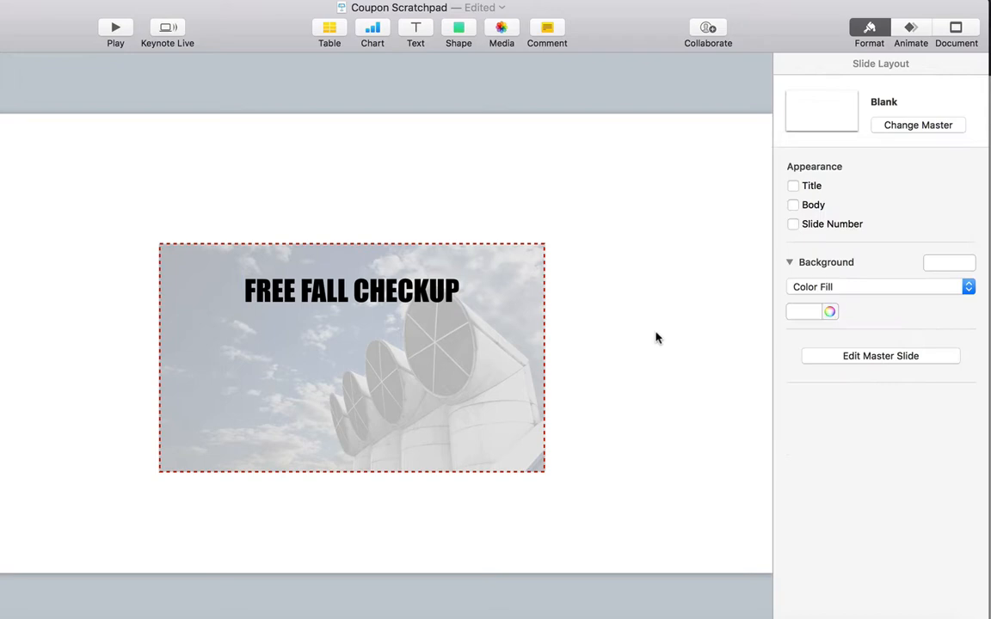
pyautogui.moveTo(382, 303)
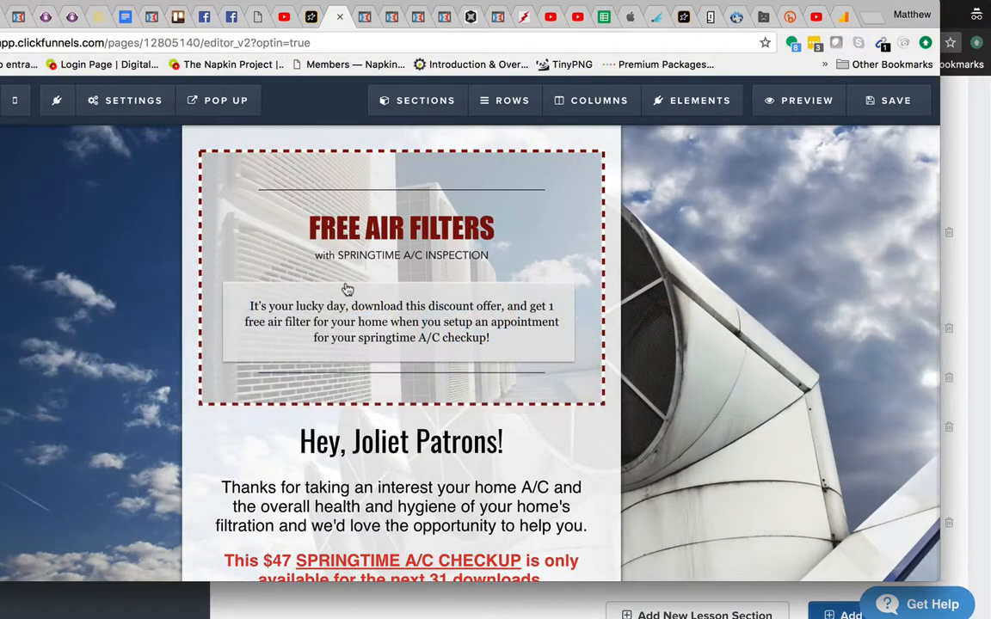
pyautogui.moveTo(644, 362)
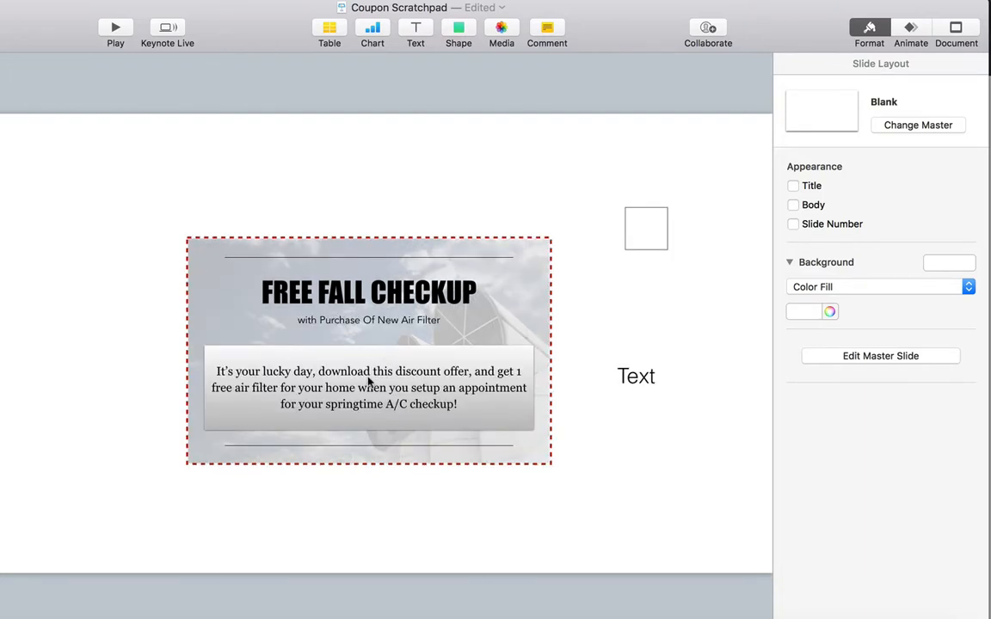
pyautogui.click(368, 387)
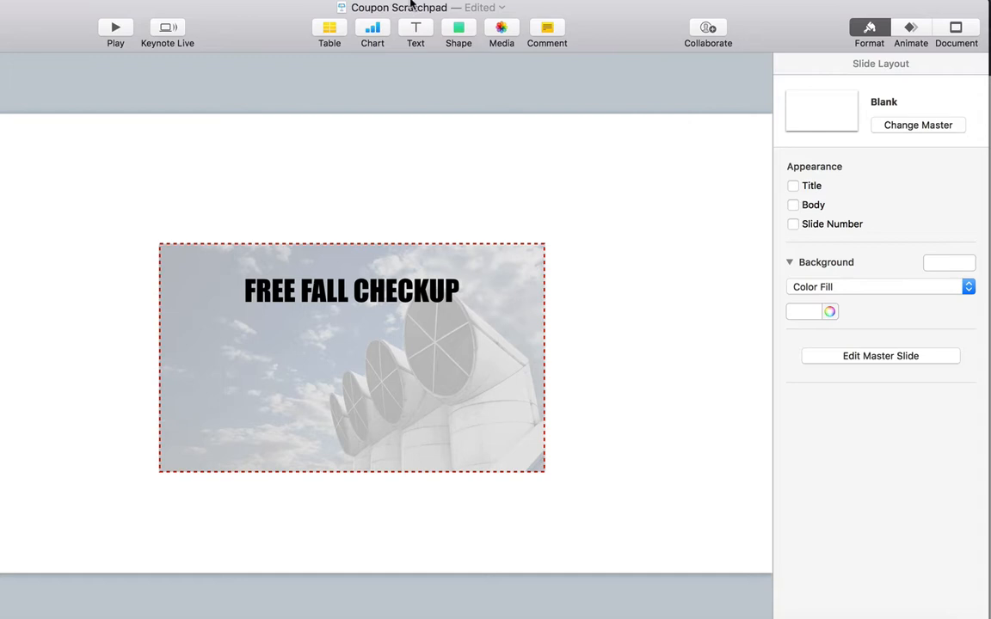
# Step: Insert a gray gradient square and stretch it into a wide bar across the lower coupon
pyautogui.click(457, 28)
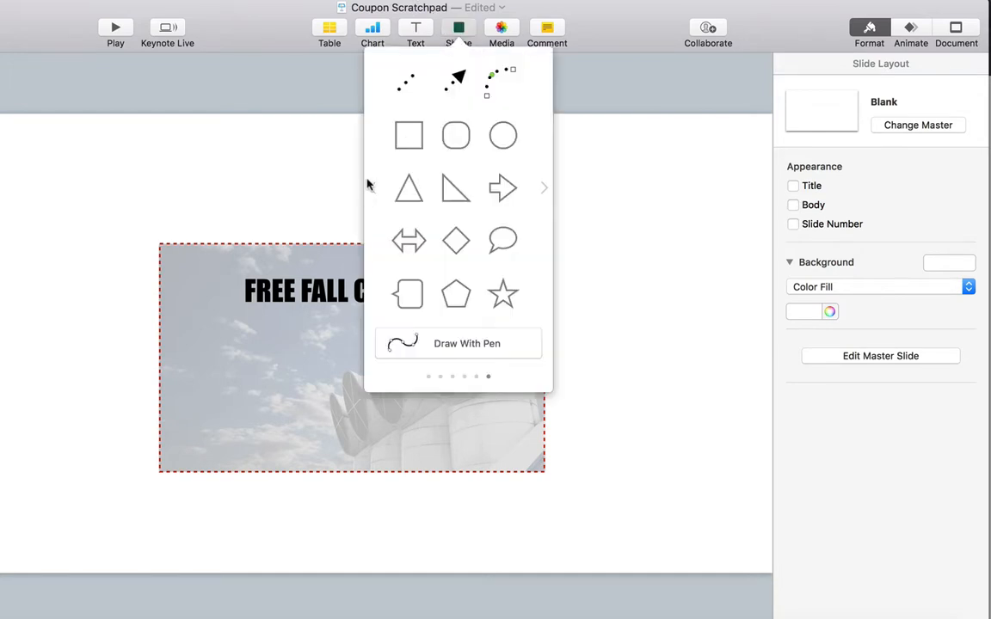
pyautogui.click(409, 136)
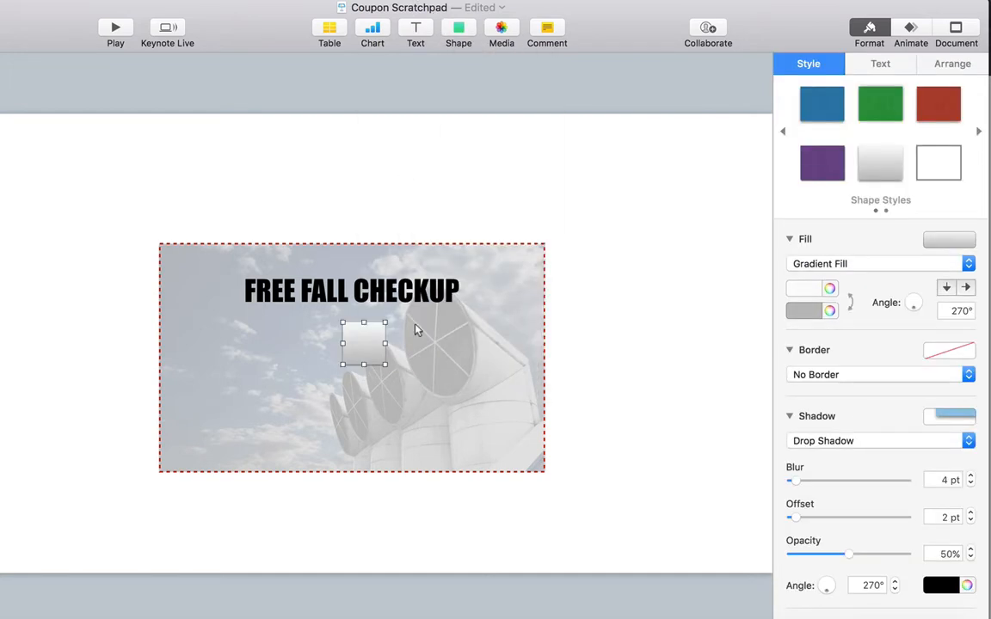
pyautogui.moveTo(365, 344); pyautogui.dragTo(208, 398)
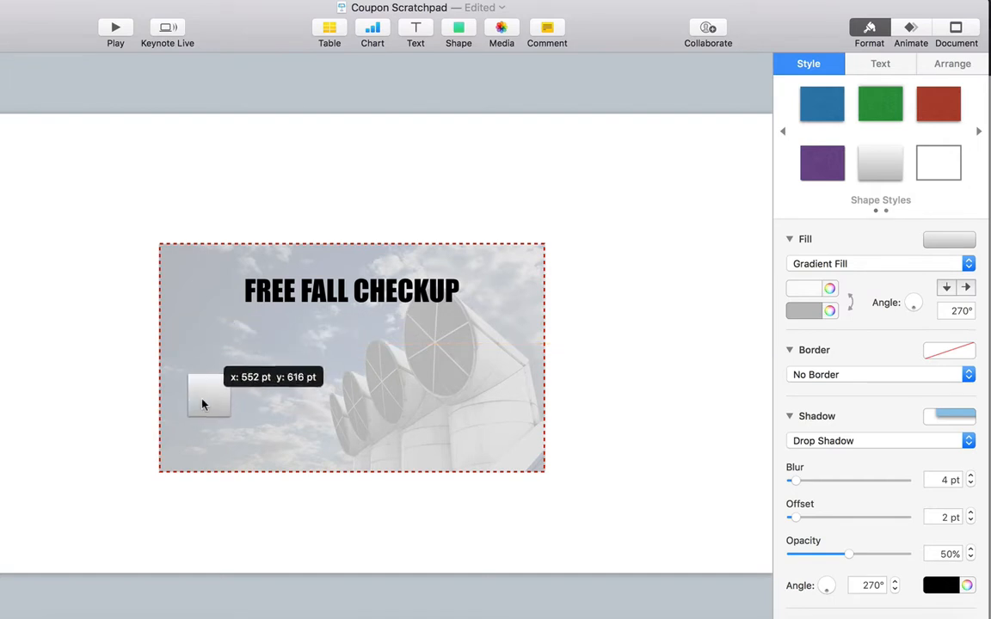
pyautogui.moveTo(208, 394); pyautogui.dragTo(419, 399)
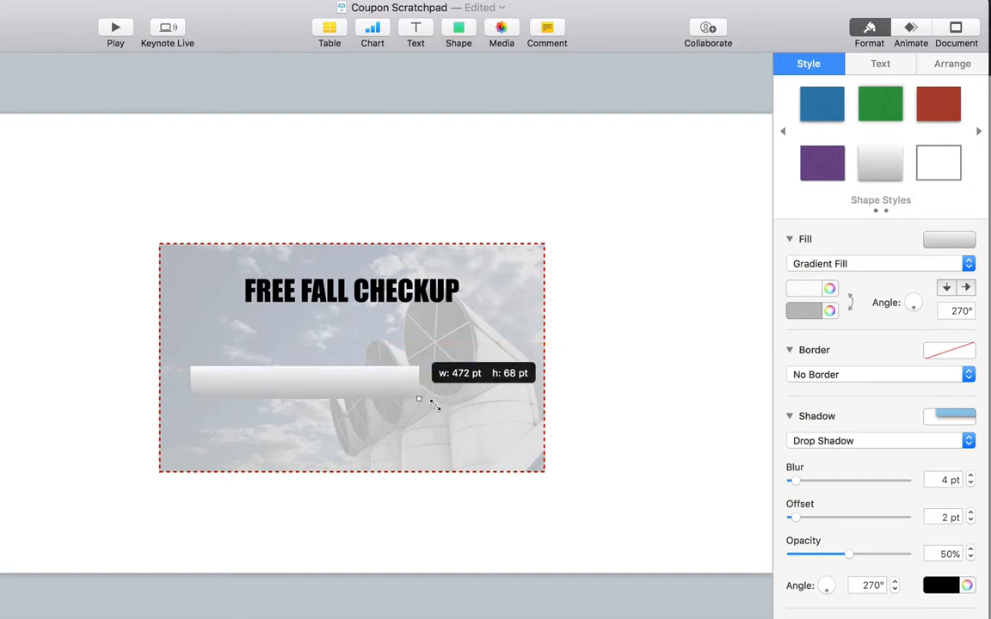
pyautogui.moveTo(420, 399); pyautogui.dragTo(513, 454)
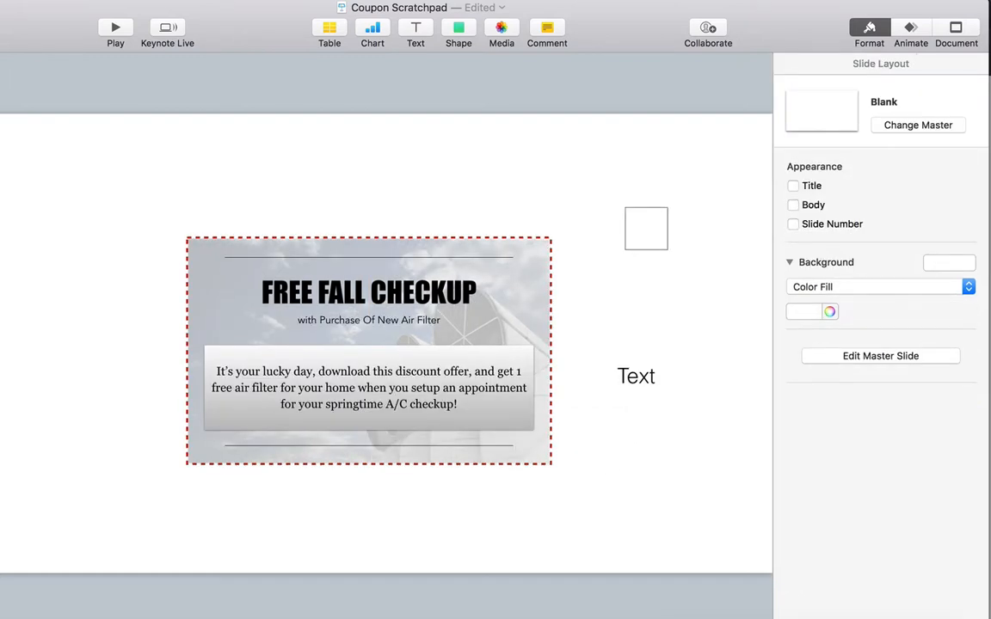
# Step: Take the offer body text from the finished coupon for the gray bar
pyautogui.click(368, 387)
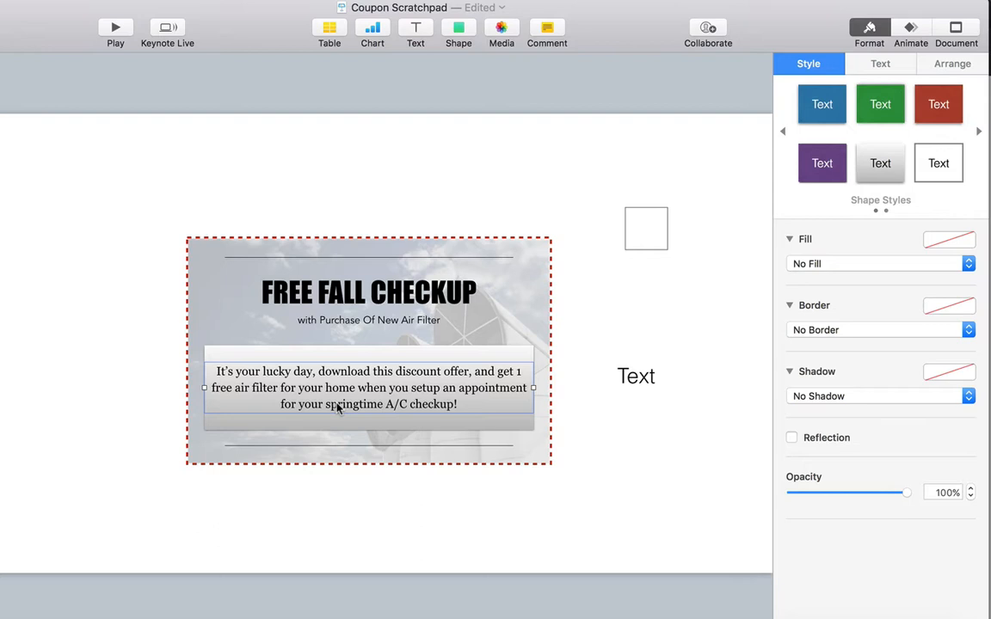
pyautogui.click(881, 62)
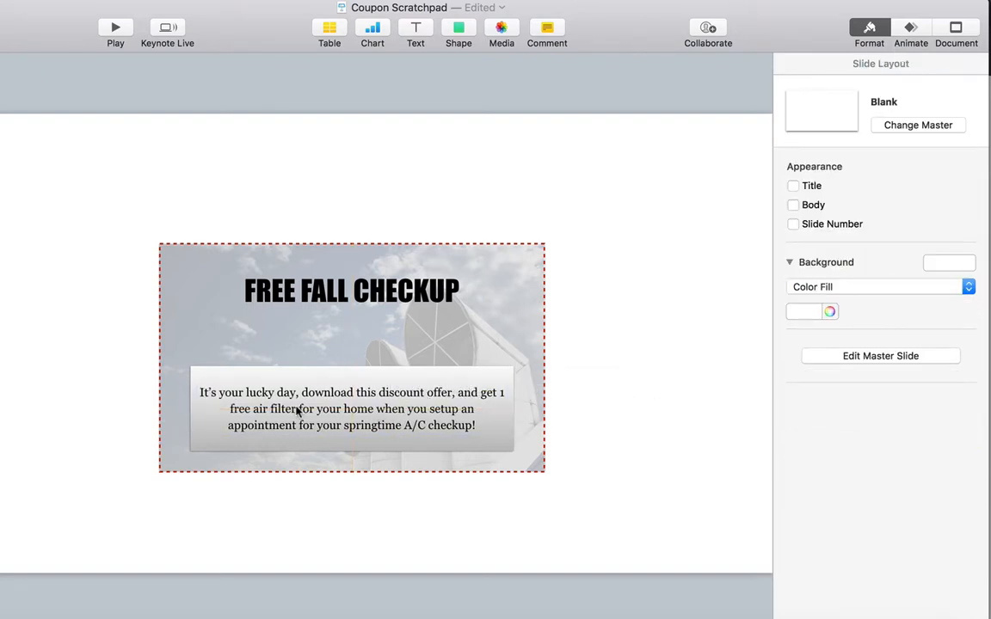
pyautogui.click(351, 410)
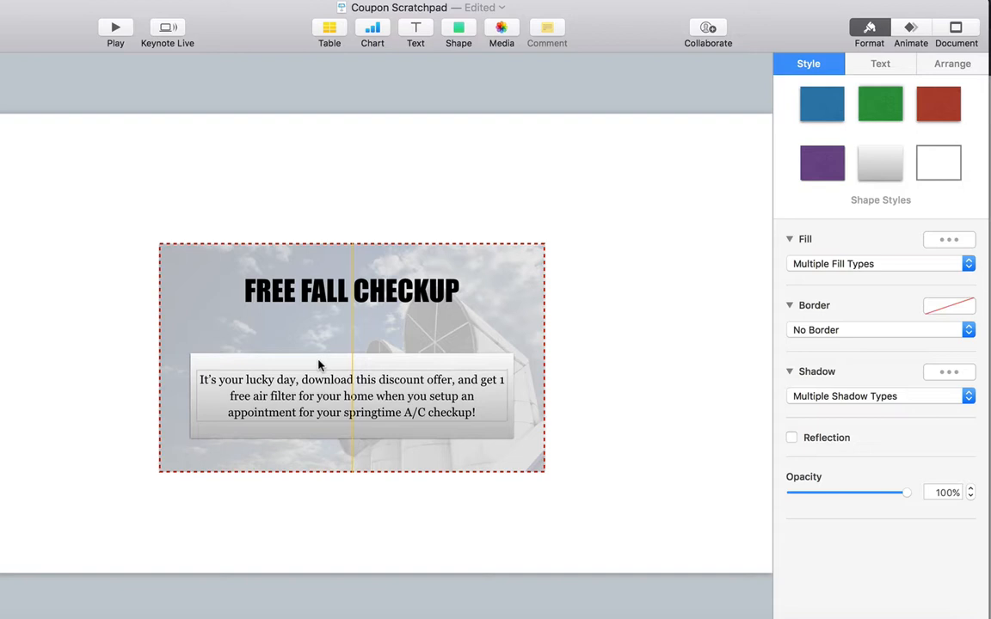
pyautogui.click(351, 396)
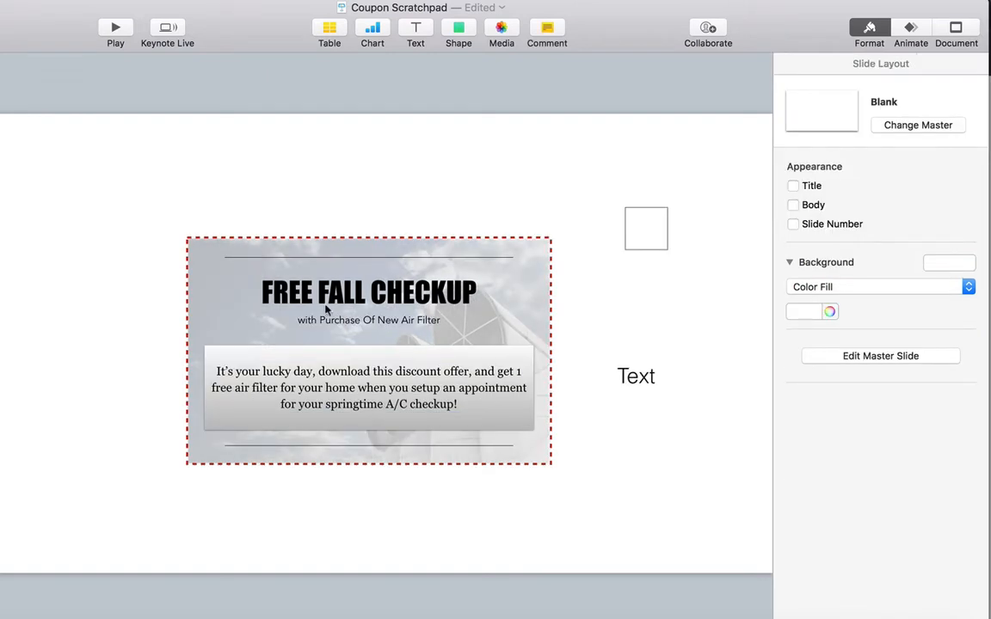
pyautogui.click(368, 320)
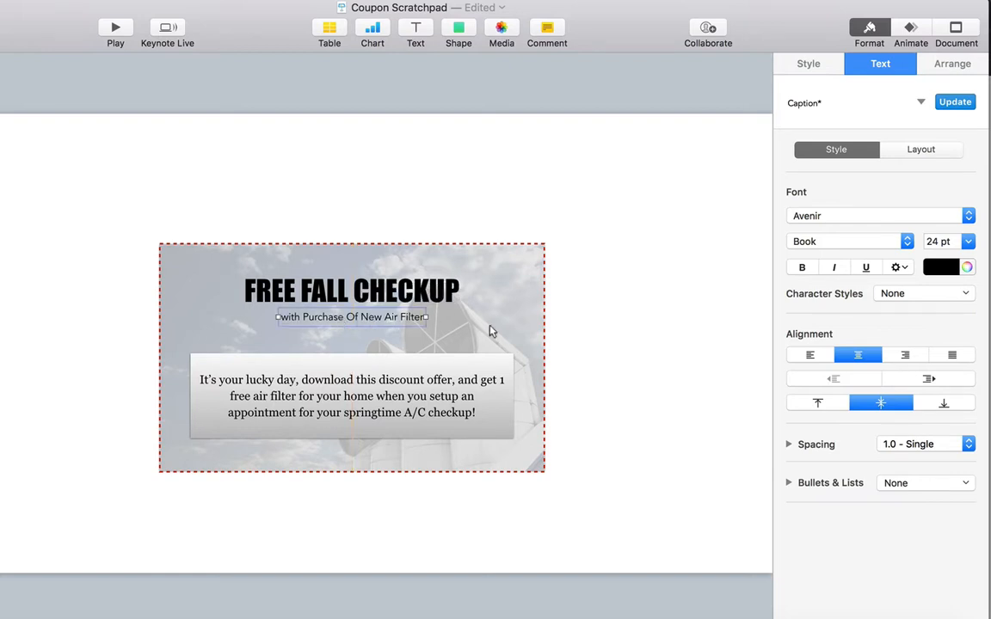
pyautogui.moveTo(355, 289)
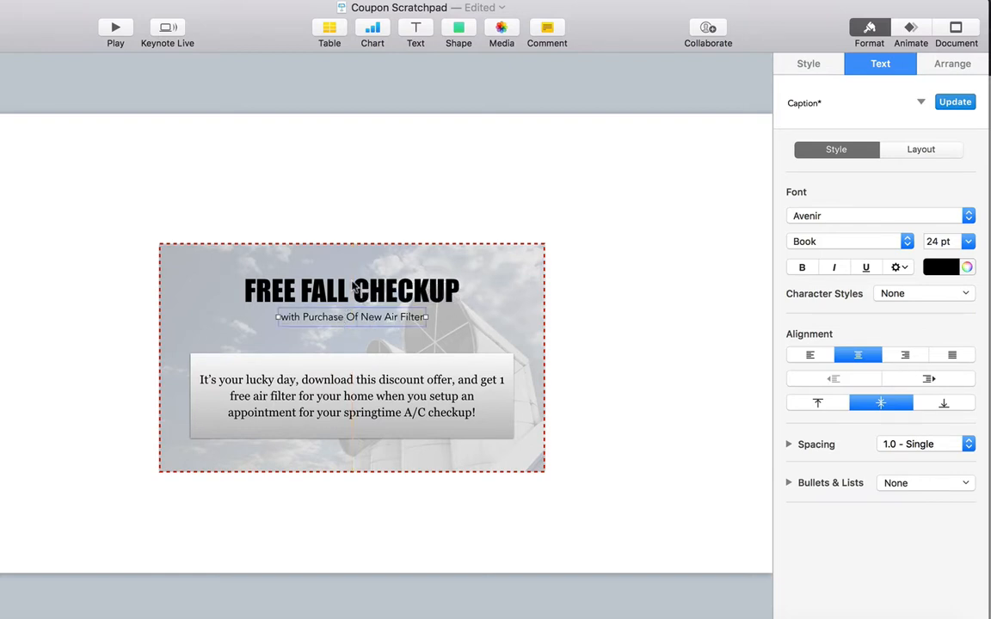
pyautogui.click(351, 316)
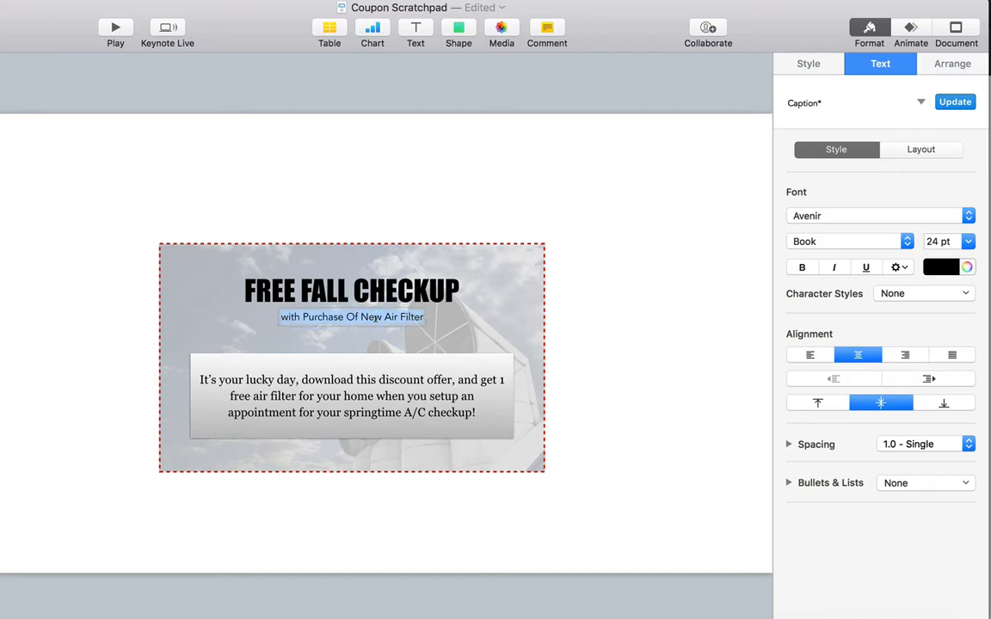
pyautogui.click(282, 354)
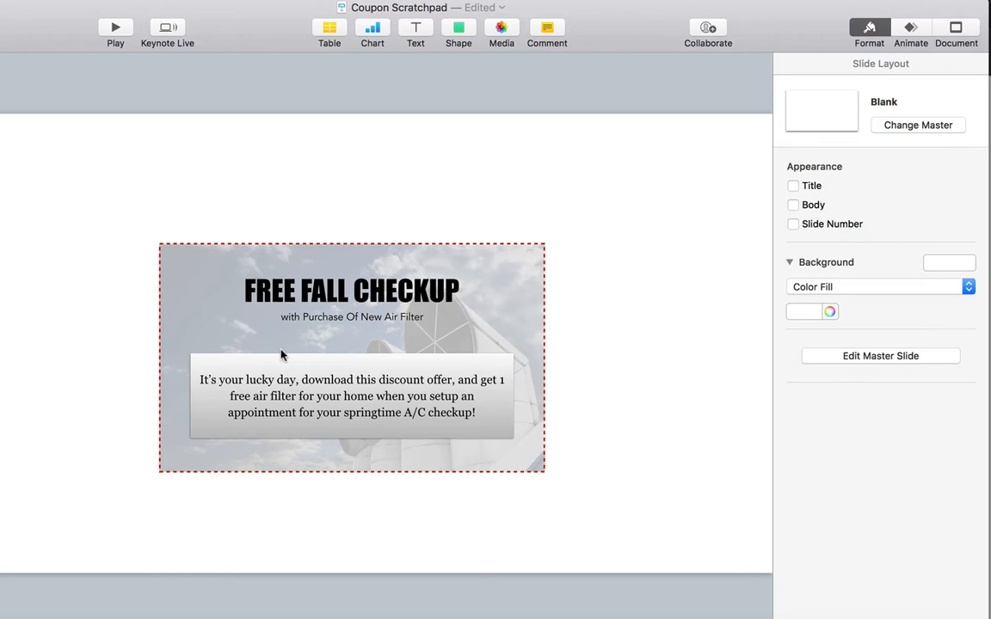
pyautogui.moveTo(301, 334)
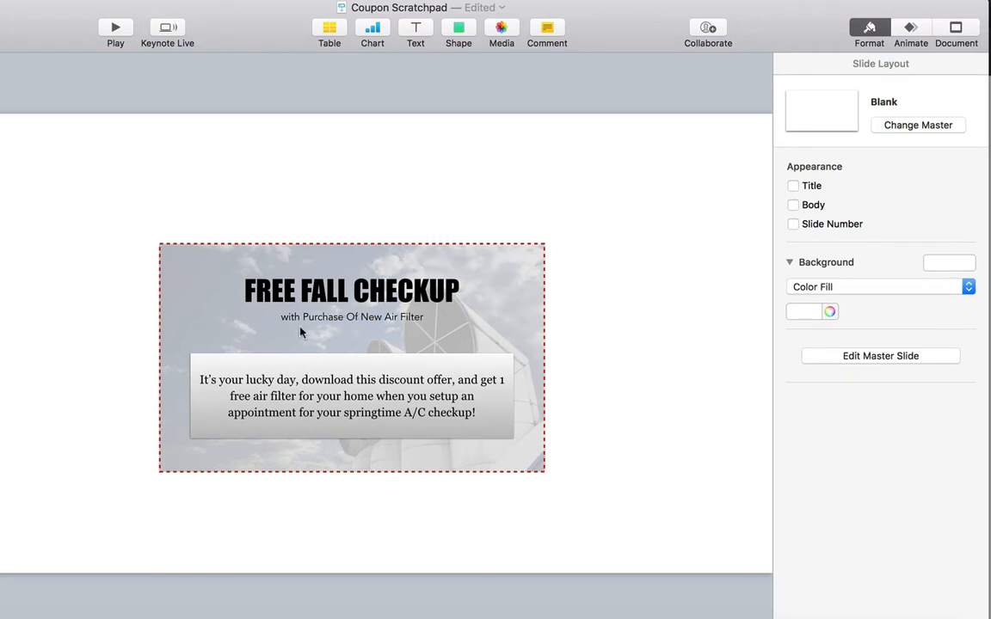
pyautogui.click(351, 318)
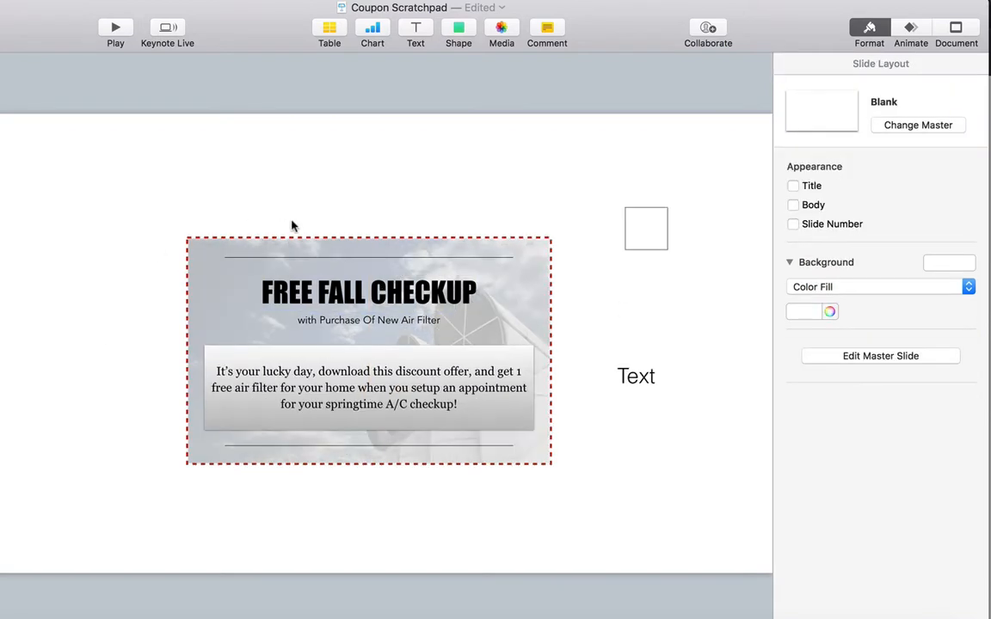
# Step: Insert a straight line and level it to about 350 pt long as a divider
pyautogui.click(293, 258)
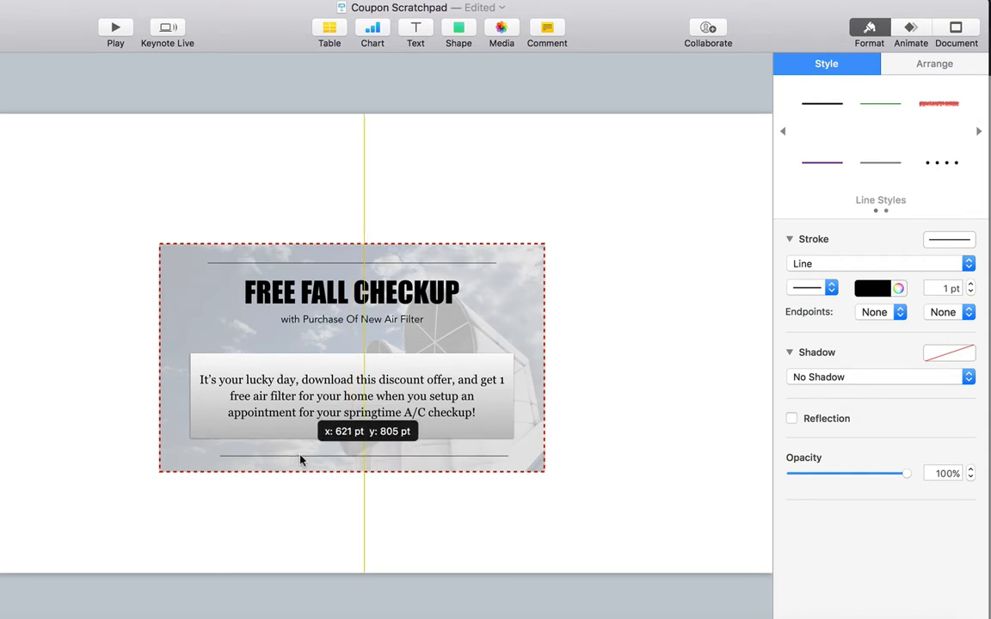
pyautogui.click(458, 33)
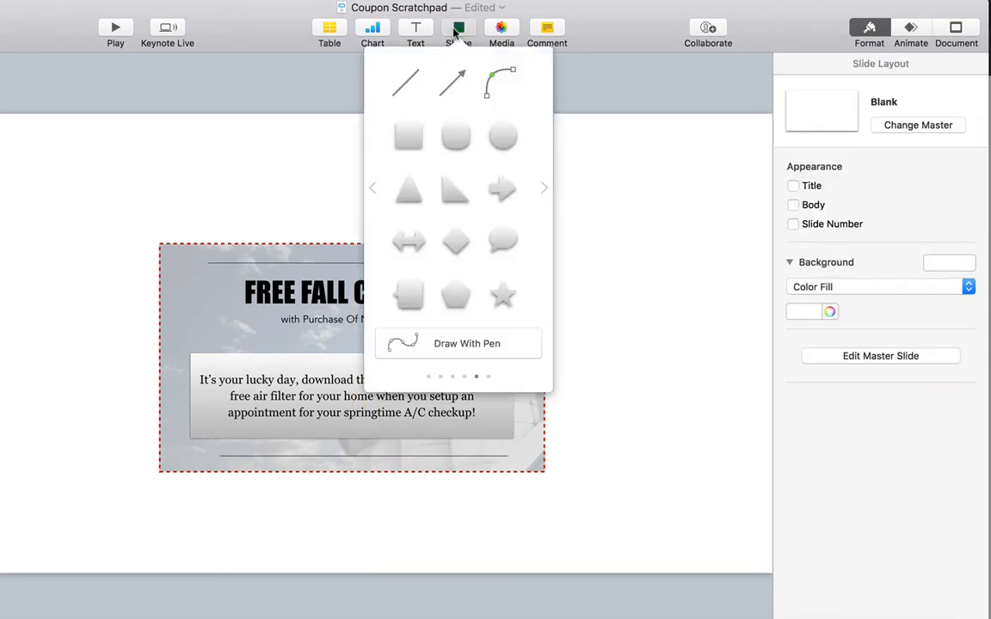
pyautogui.click(408, 83)
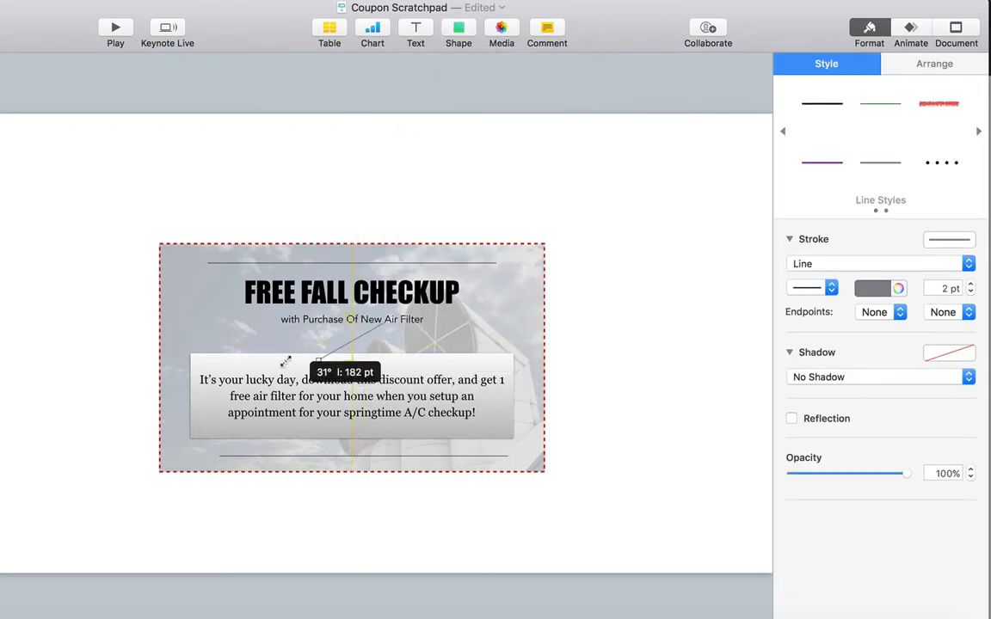
pyautogui.moveTo(285, 362); pyautogui.dragTo(381, 327)
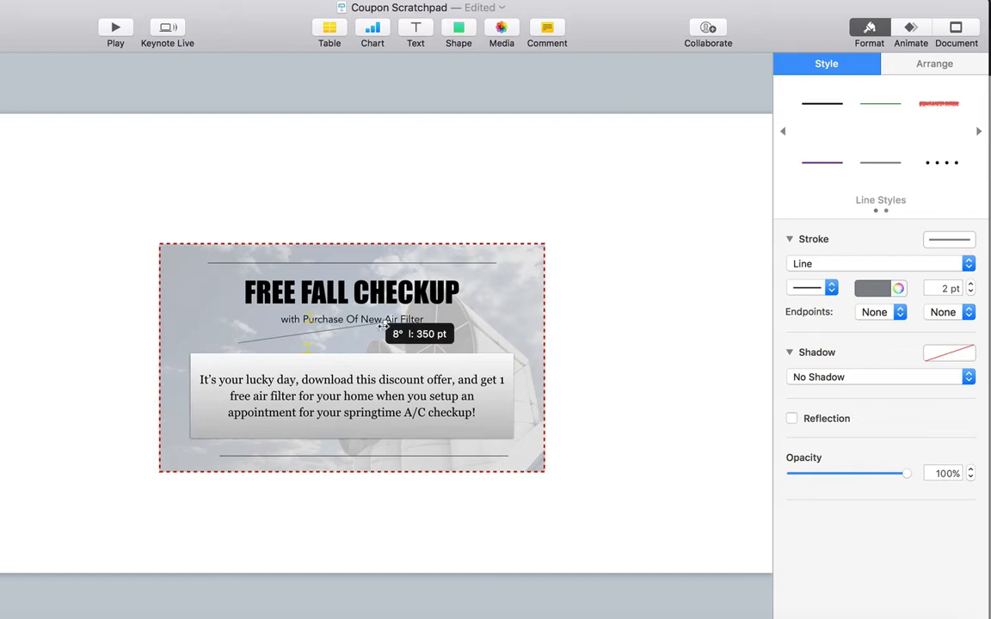
pyautogui.moveTo(385, 325); pyautogui.dragTo(445, 343)
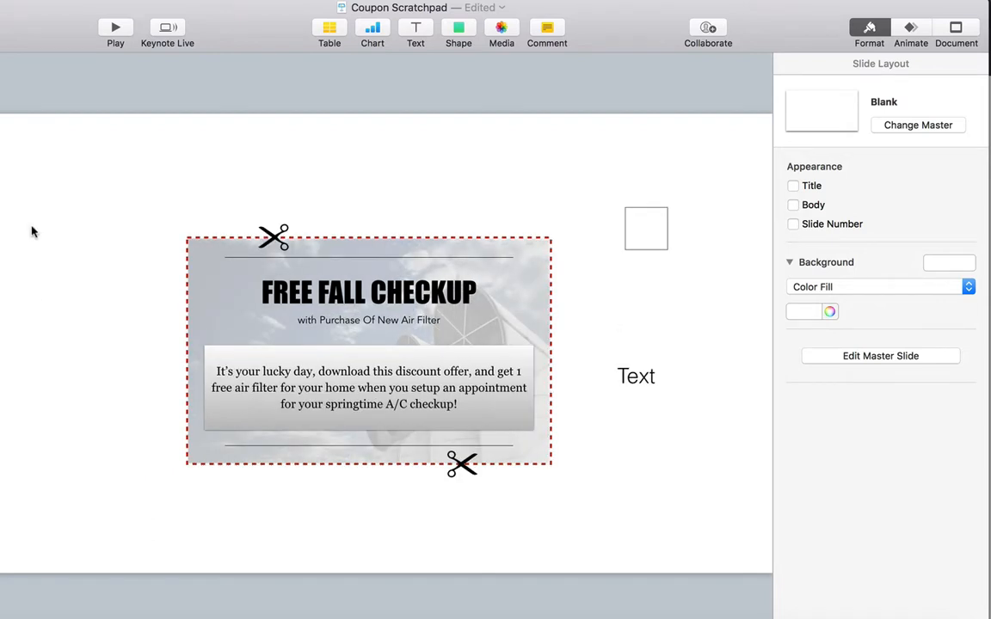
pyautogui.click(272, 237)
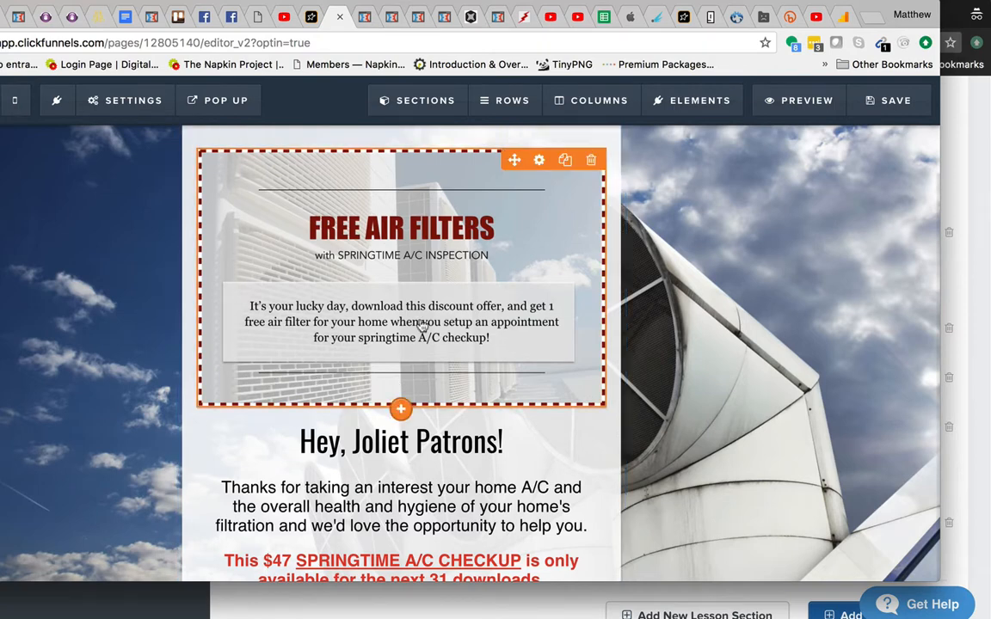
pyautogui.moveTo(600, 299)
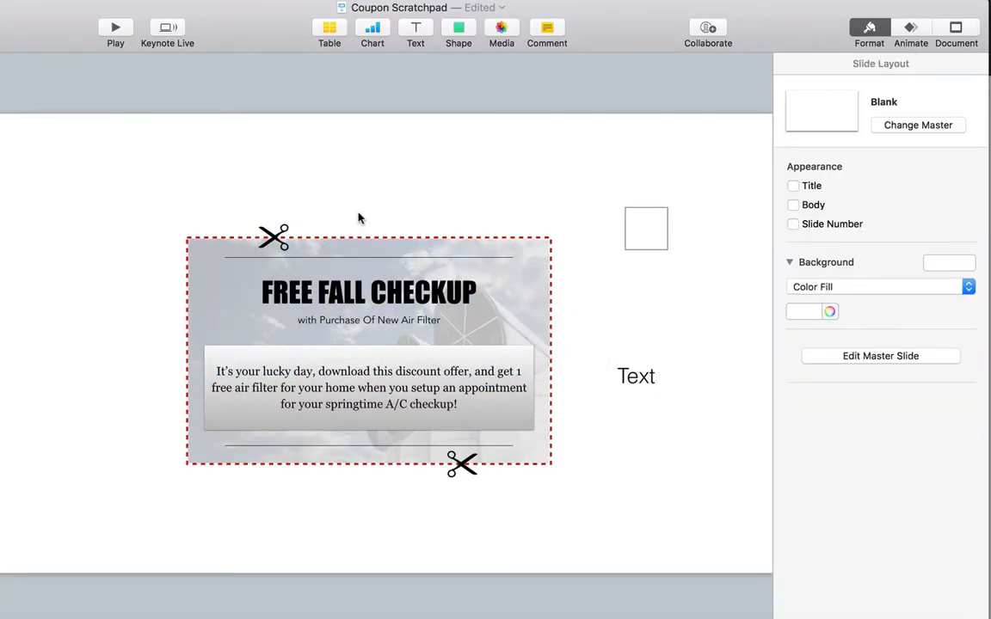
pyautogui.moveTo(237, 222)
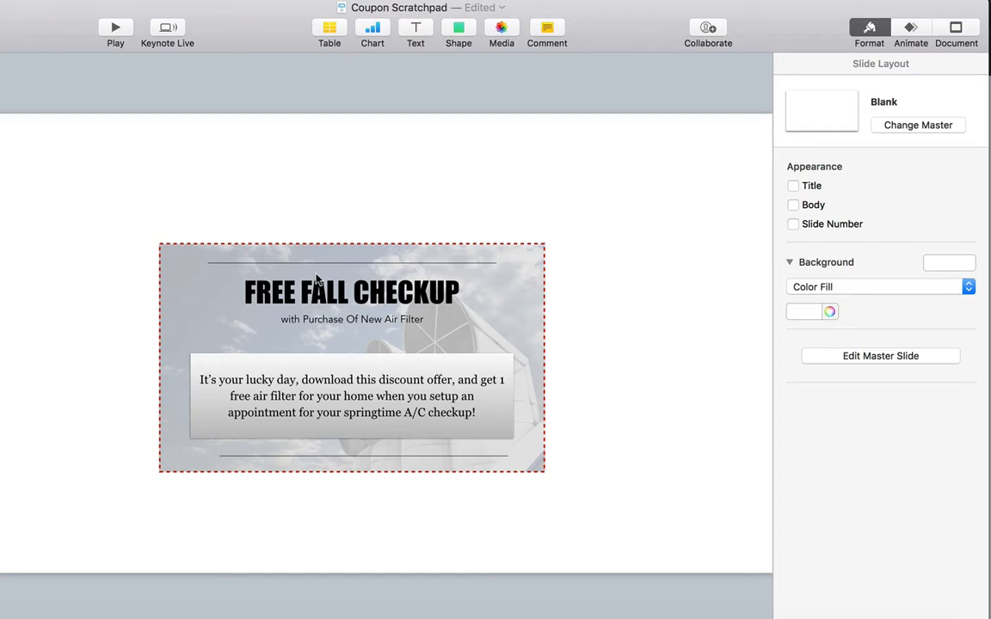
pyautogui.moveTo(158, 241)
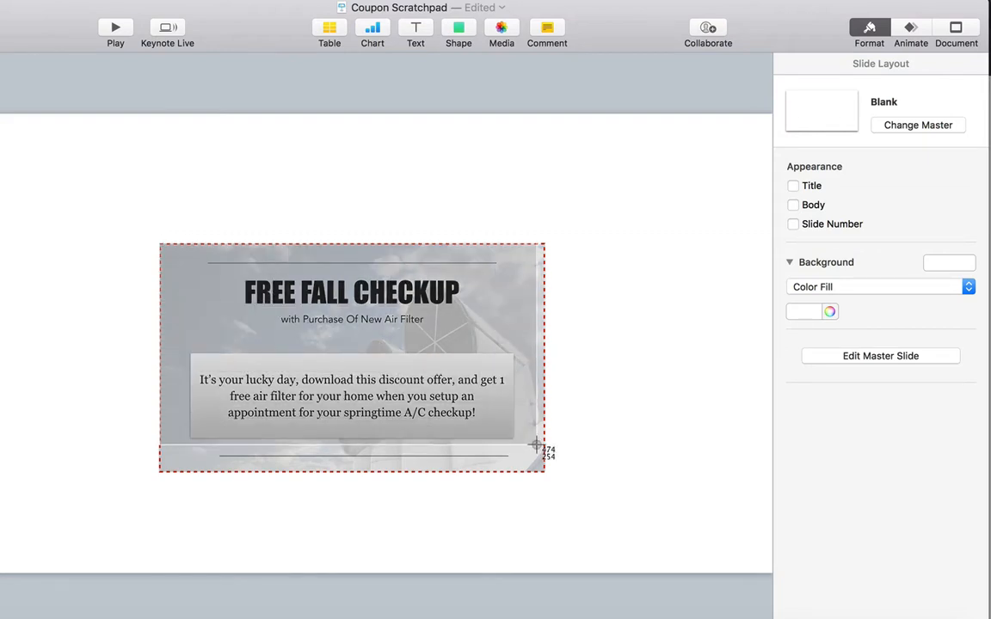
# Step: Drag a selection around the coupon to save it as a screenshot
pyautogui.moveTo(534, 445); pyautogui.dragTo(544, 475)
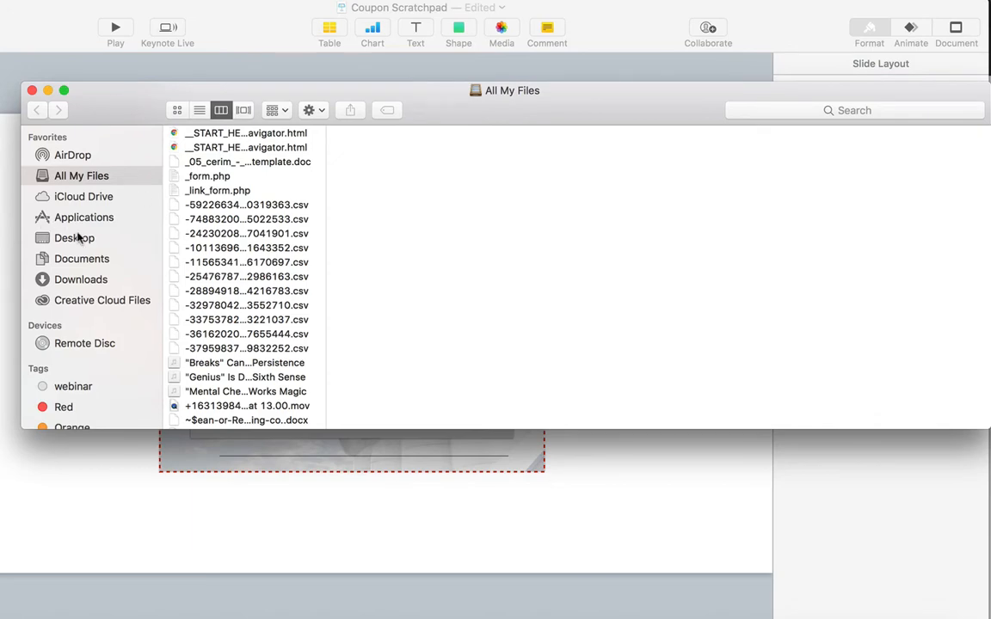
# Step: Rename the newest Desktop screenshot to hvac-coupon-6
pyautogui.click(74, 237)
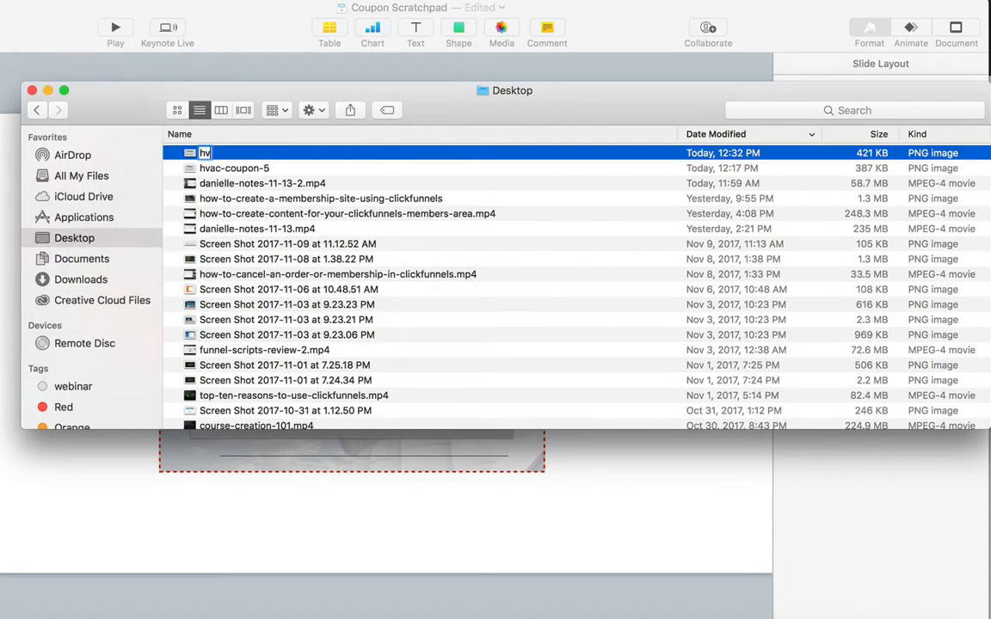
pyautogui.write('hvac-coupon-6')
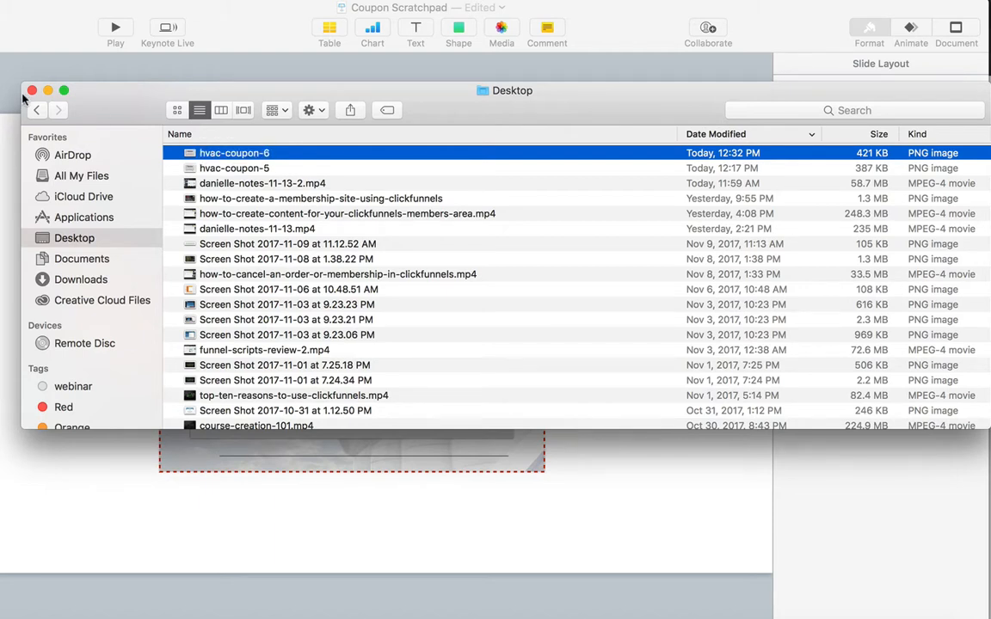
pyautogui.click(31, 89)
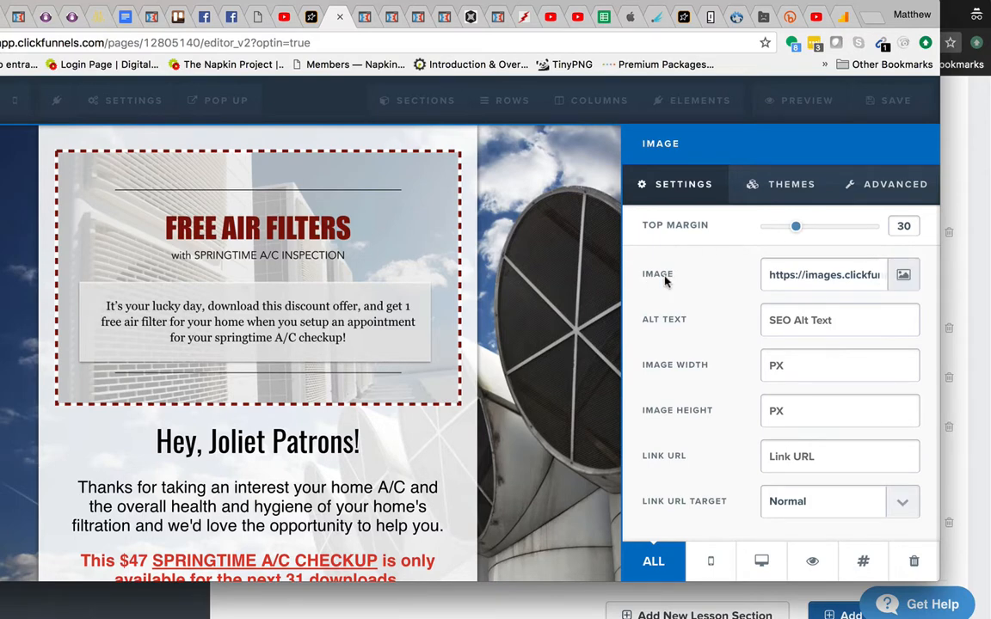
# Step: Upload hvac-coupon-6 from the Desktop as the coupon element's image
pyautogui.click(903, 275)
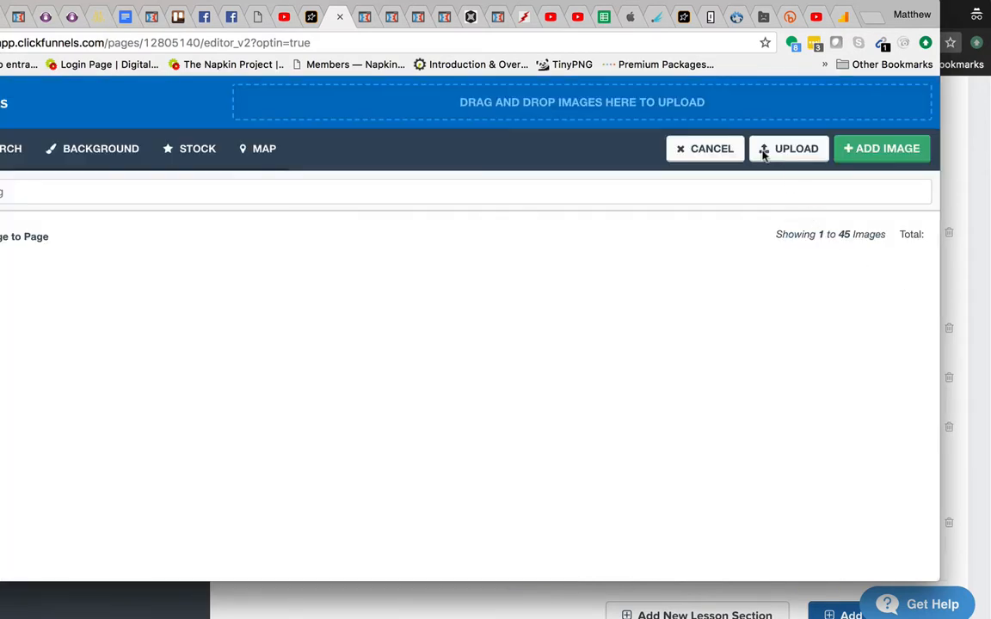
pyautogui.click(788, 148)
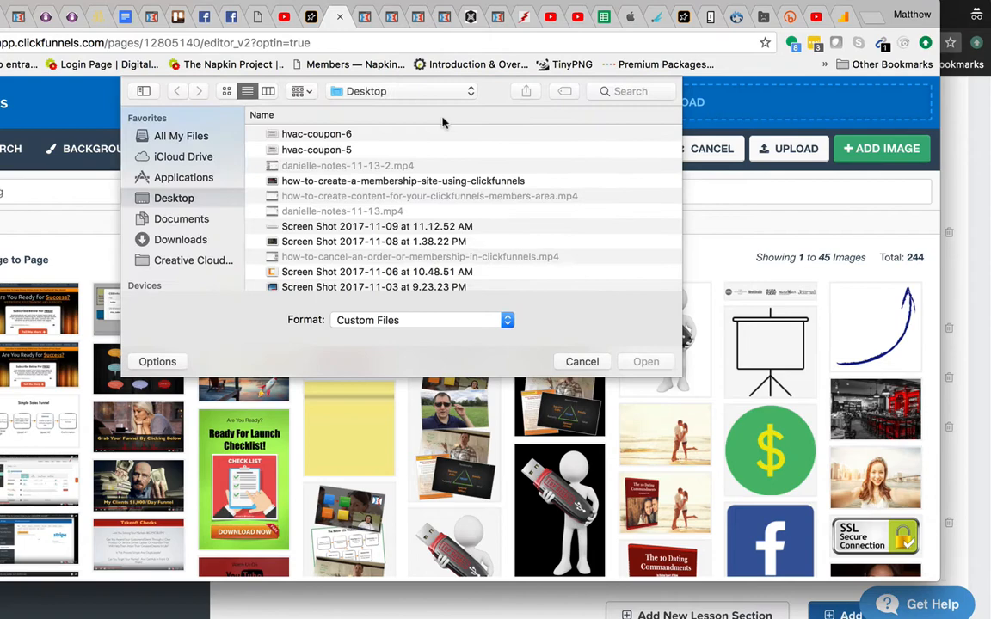
pyautogui.click(645, 362)
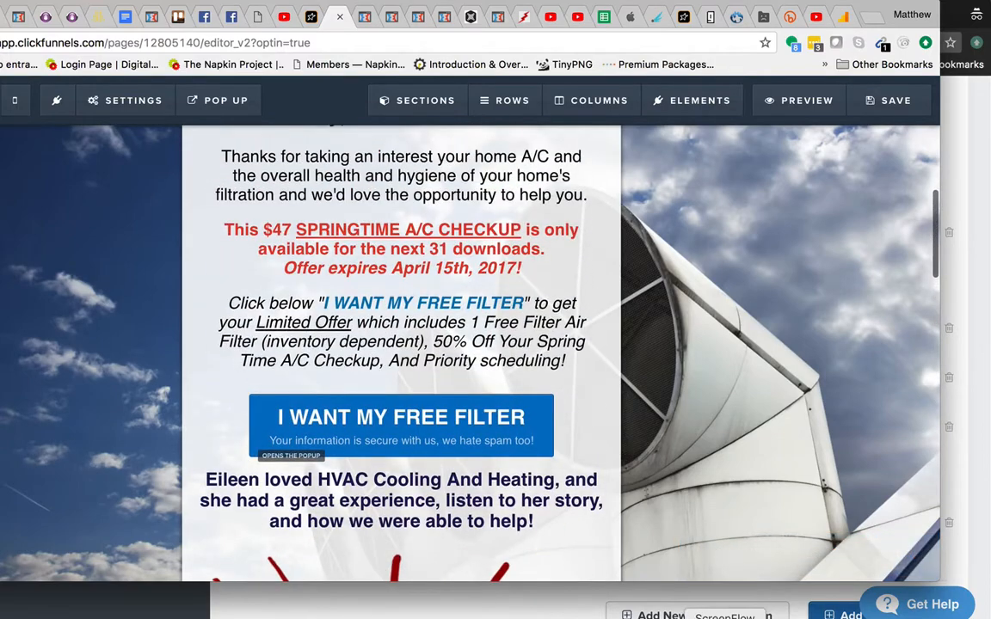
pyautogui.scroll(3)
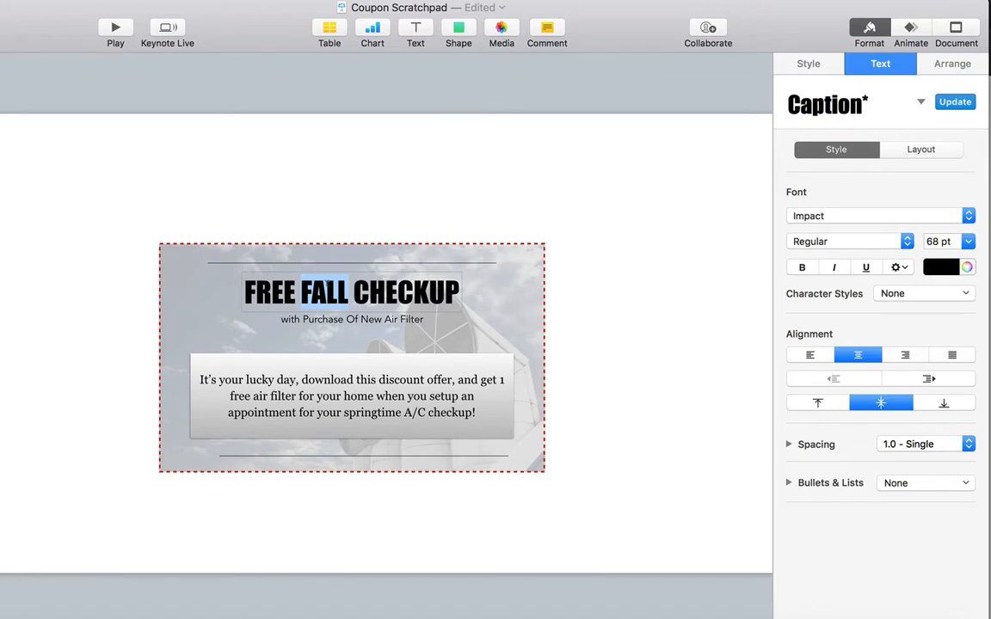
pyautogui.moveTo(326, 282)
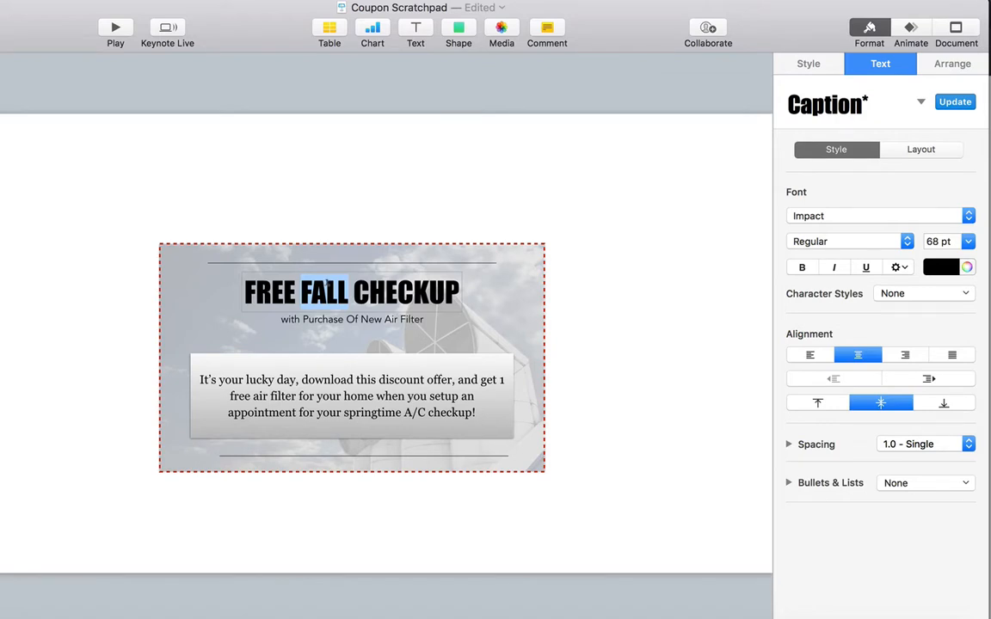